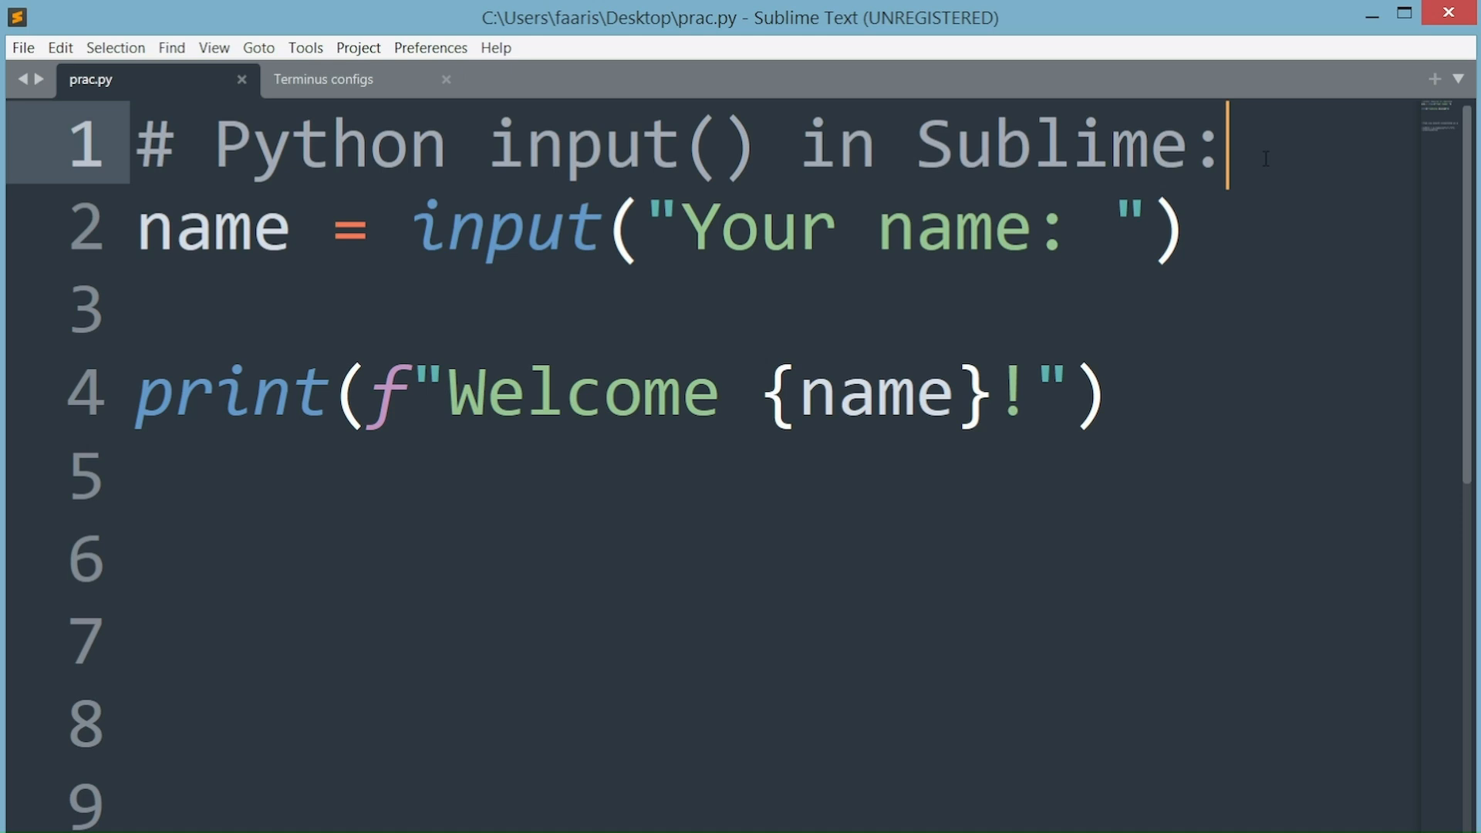
pyautogui.moveTo(401, 189)
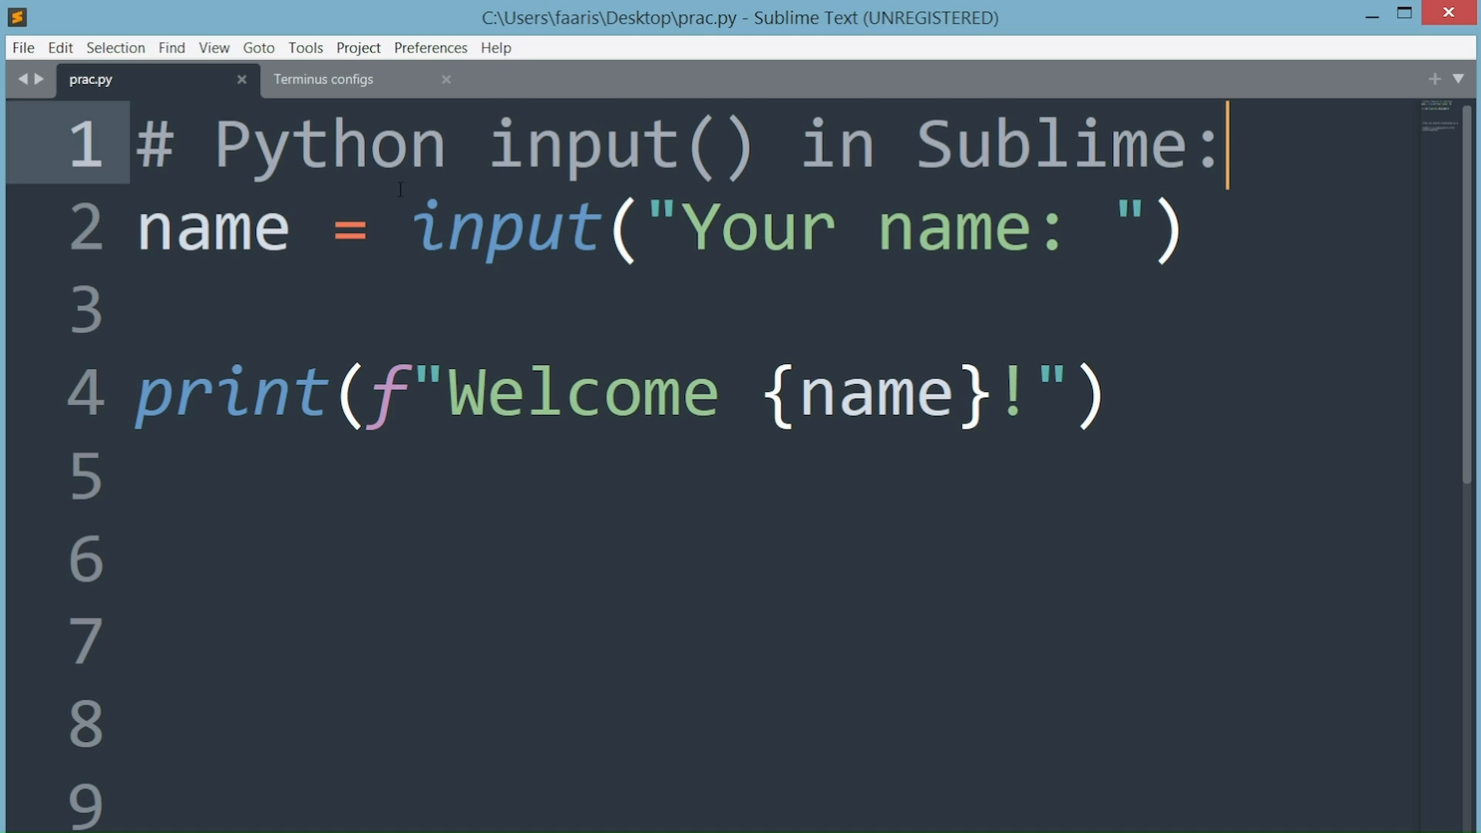
# Build prac.py and try entering a name in the build output panel
pyautogui.press('ctrl+b')
pyautogui.write('Faa')
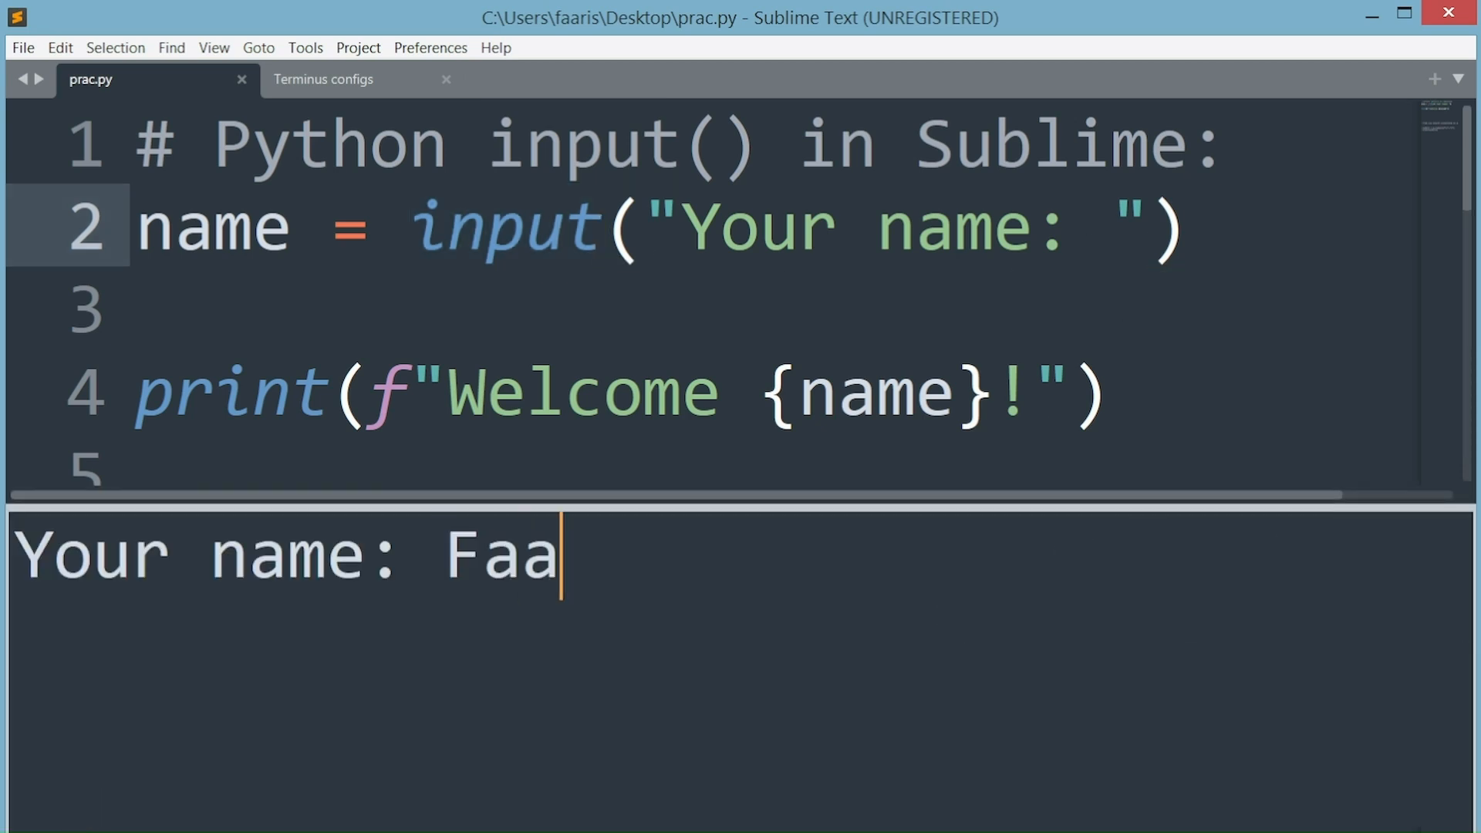
pyautogui.write('ris .. Anything')
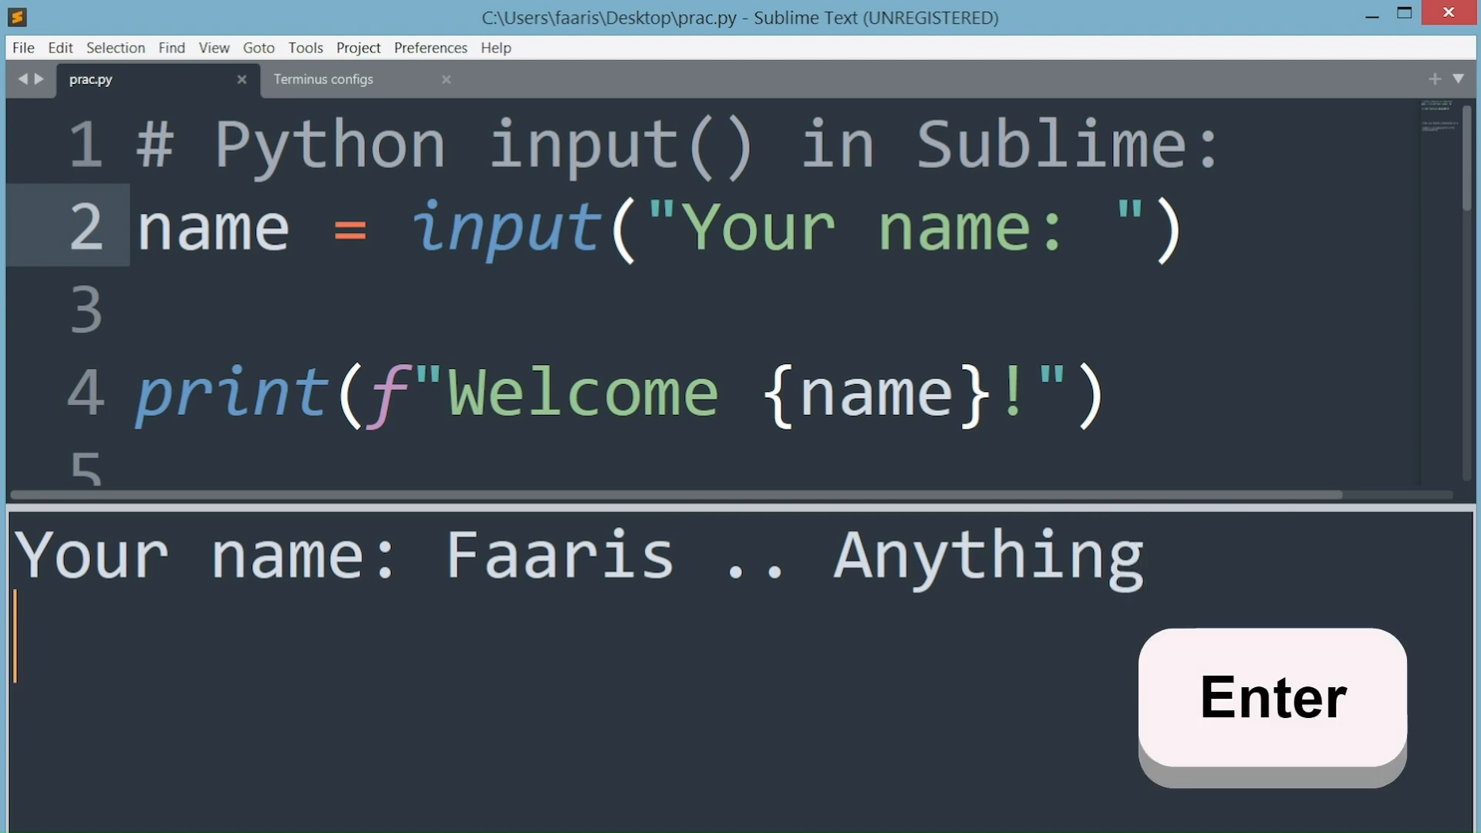
pyautogui.press('Enter')
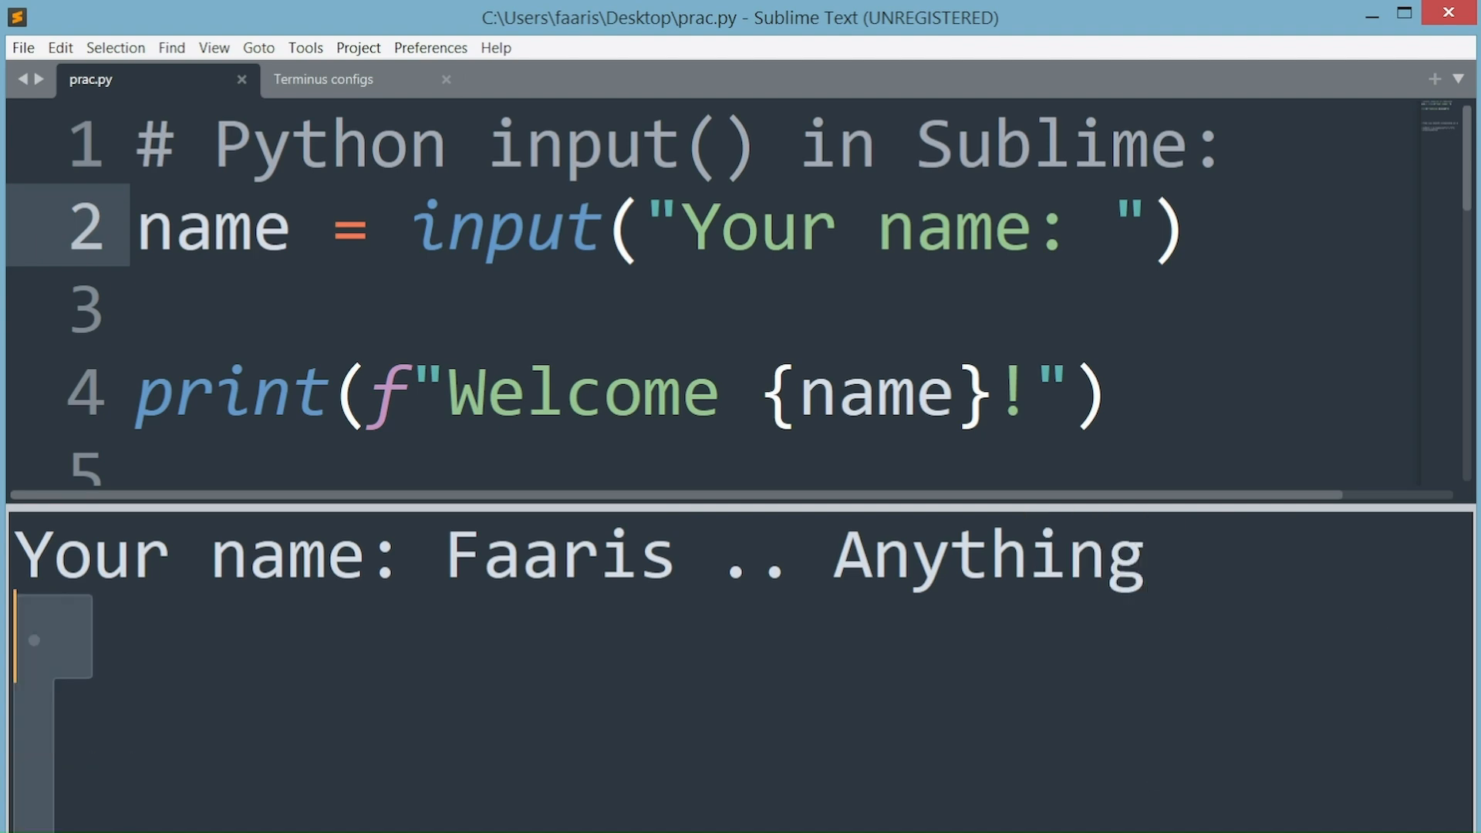
# Note in the output that the panel offers only outputs, no inputs
pyautogui.press('BackSpace')
pyautogui.write('only Out')
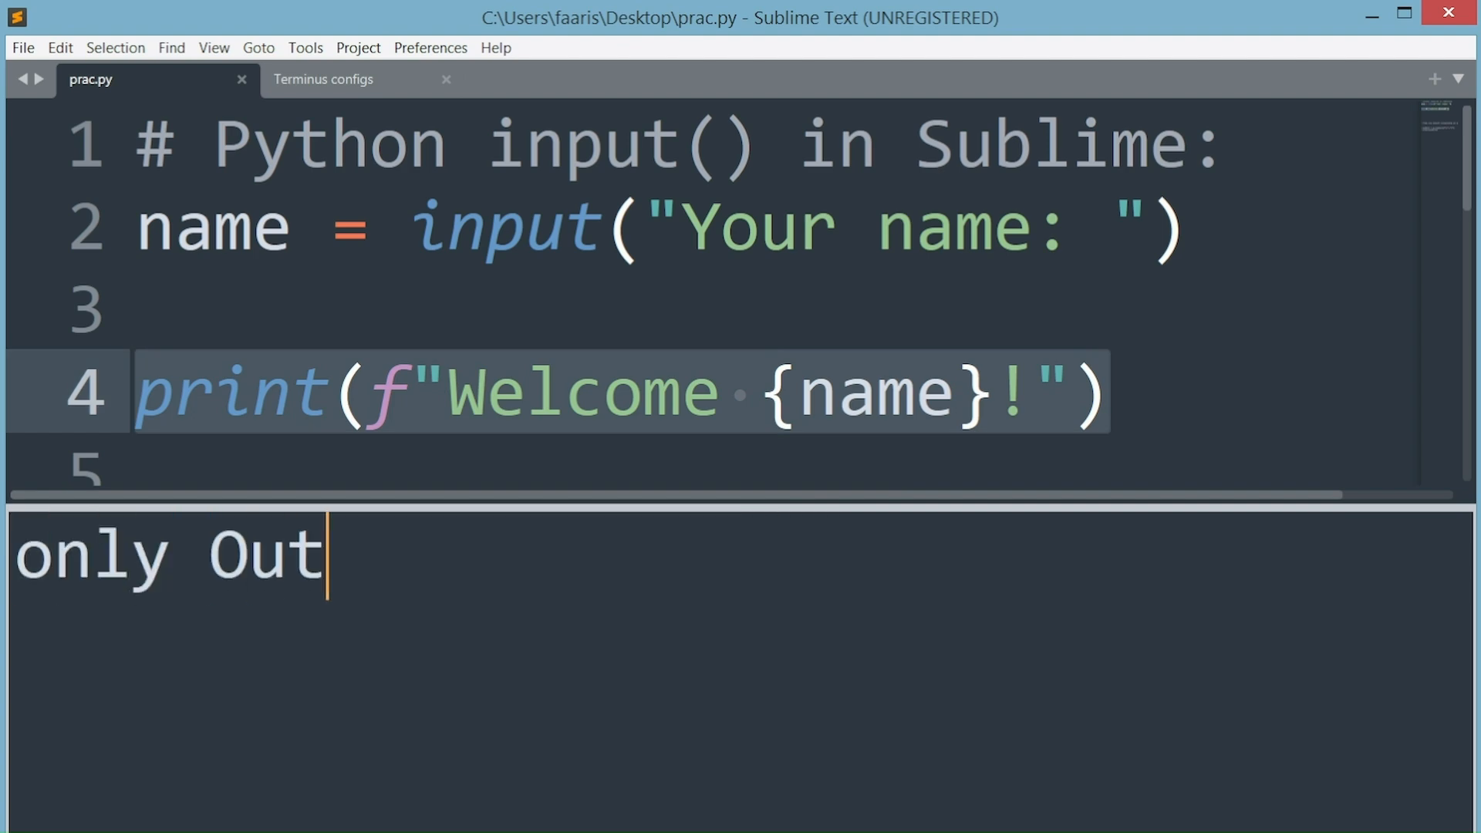
pyautogui.write('puts!')
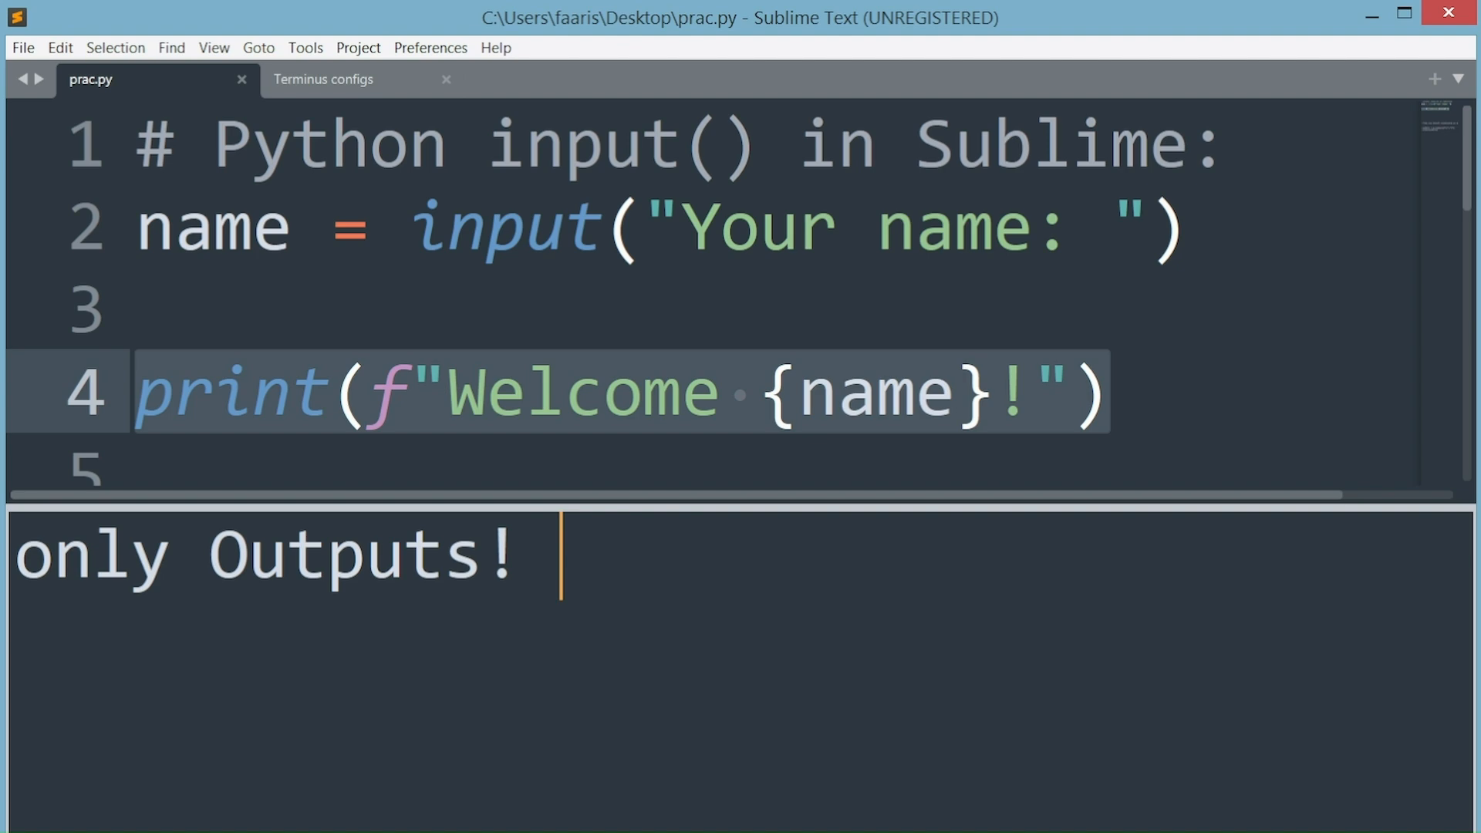
pyautogui.write('No Inputs ...')
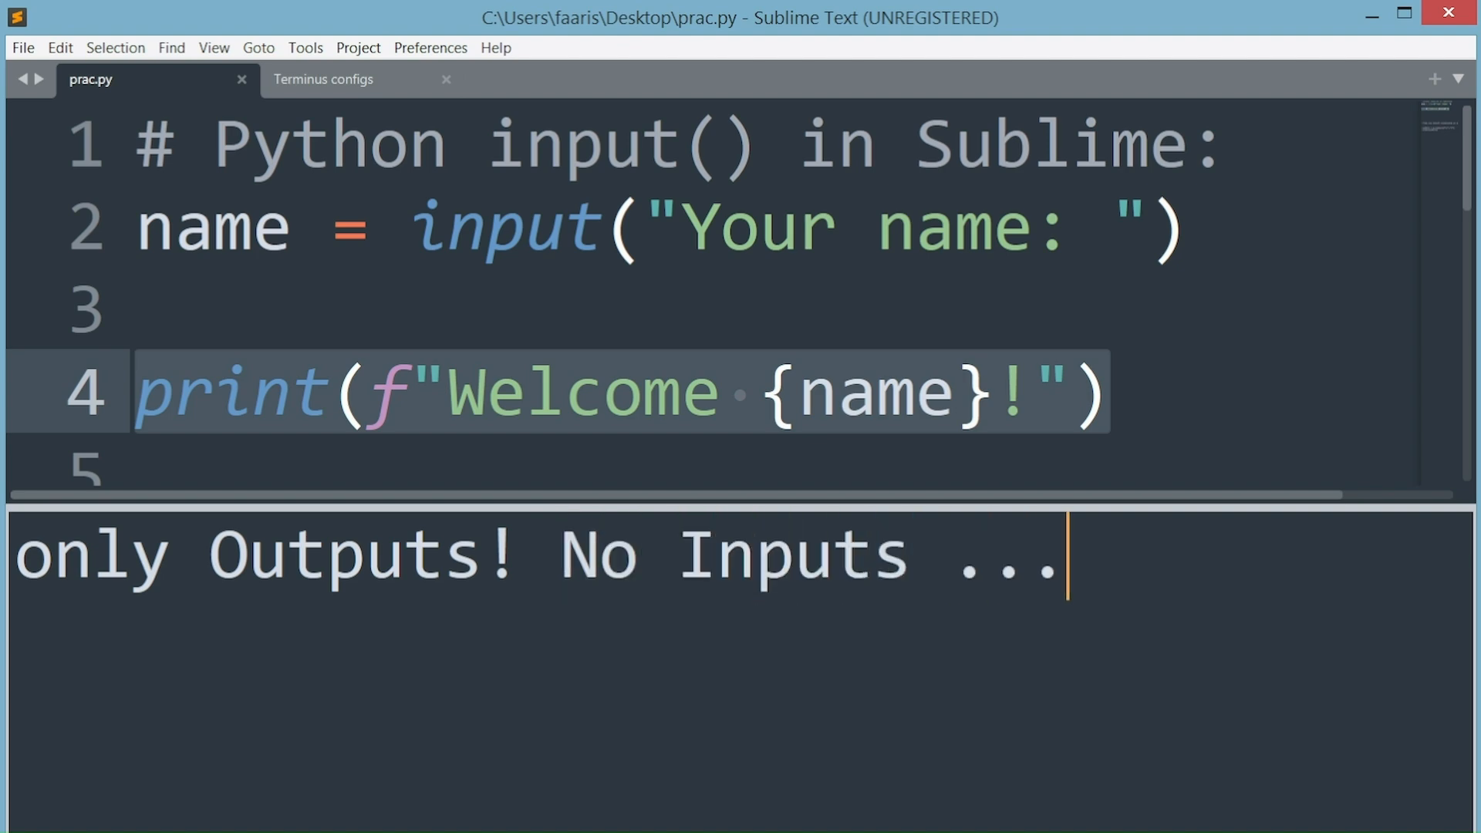
pyautogui.moveTo(1124, 415)
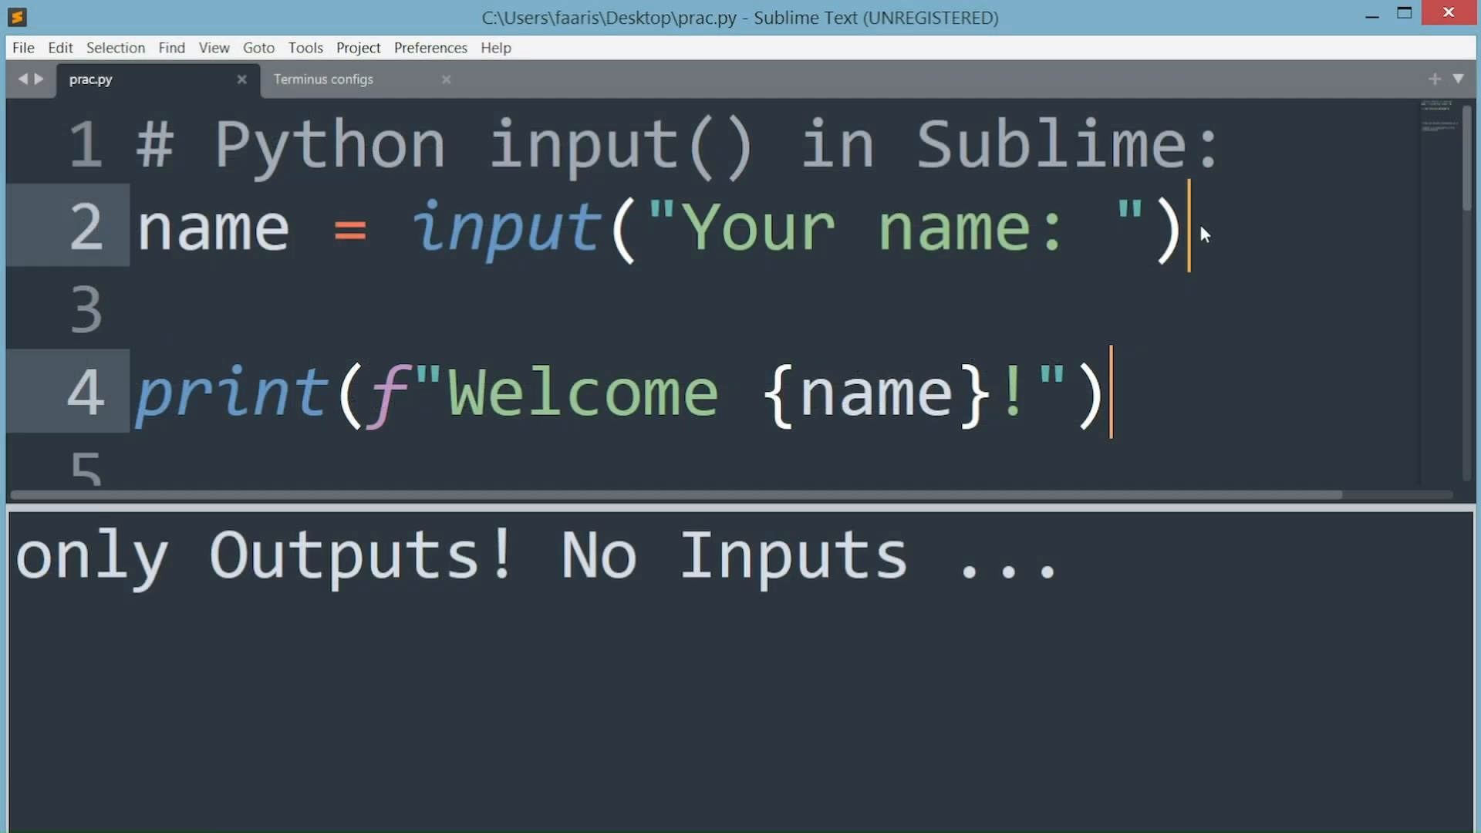
# Comment out prac.py's code lines and install Terminus via Package Control: Install Package
pyautogui.press('ctrl+/')
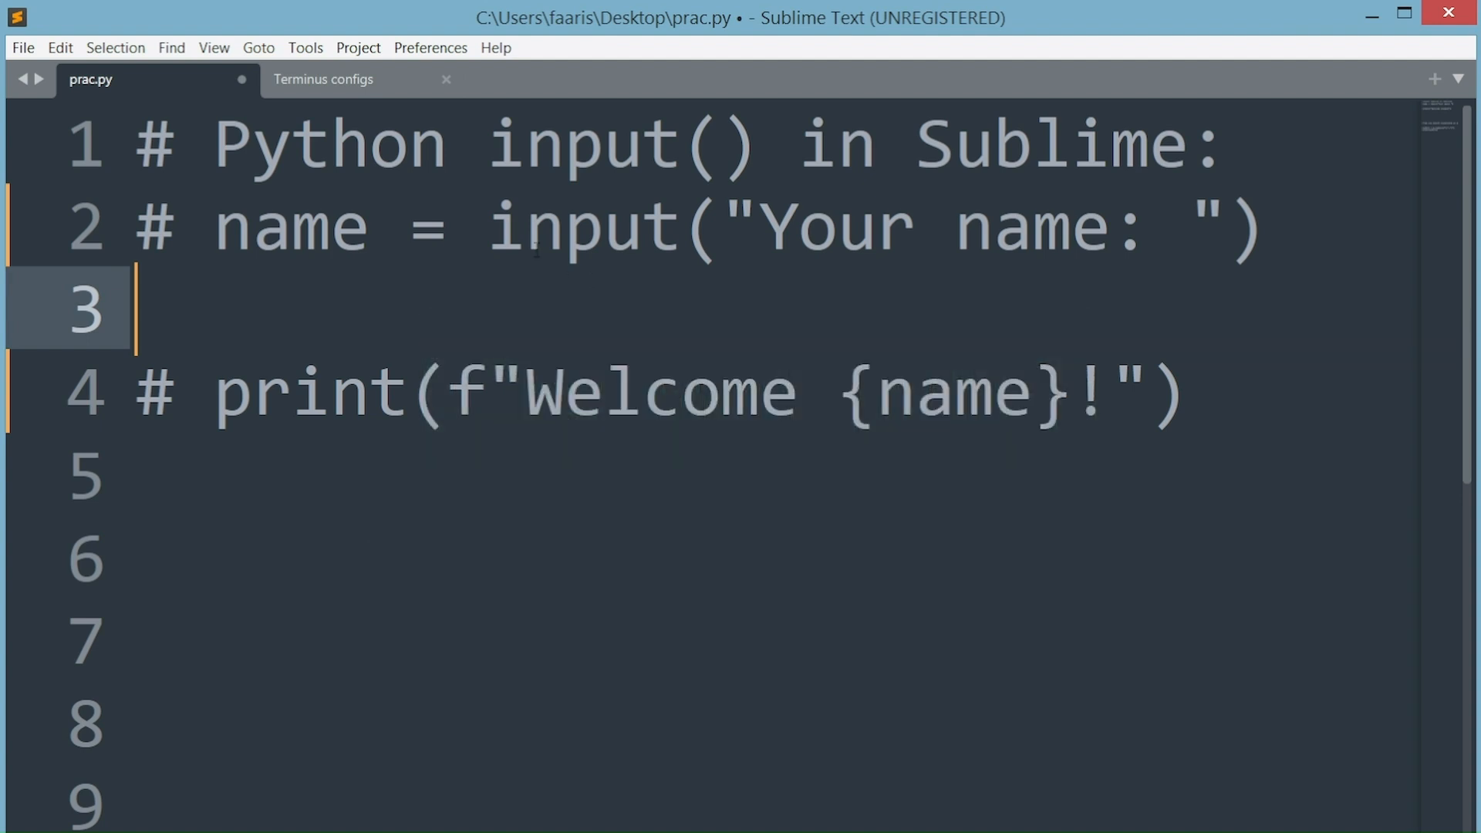
pyautogui.click(304, 47)
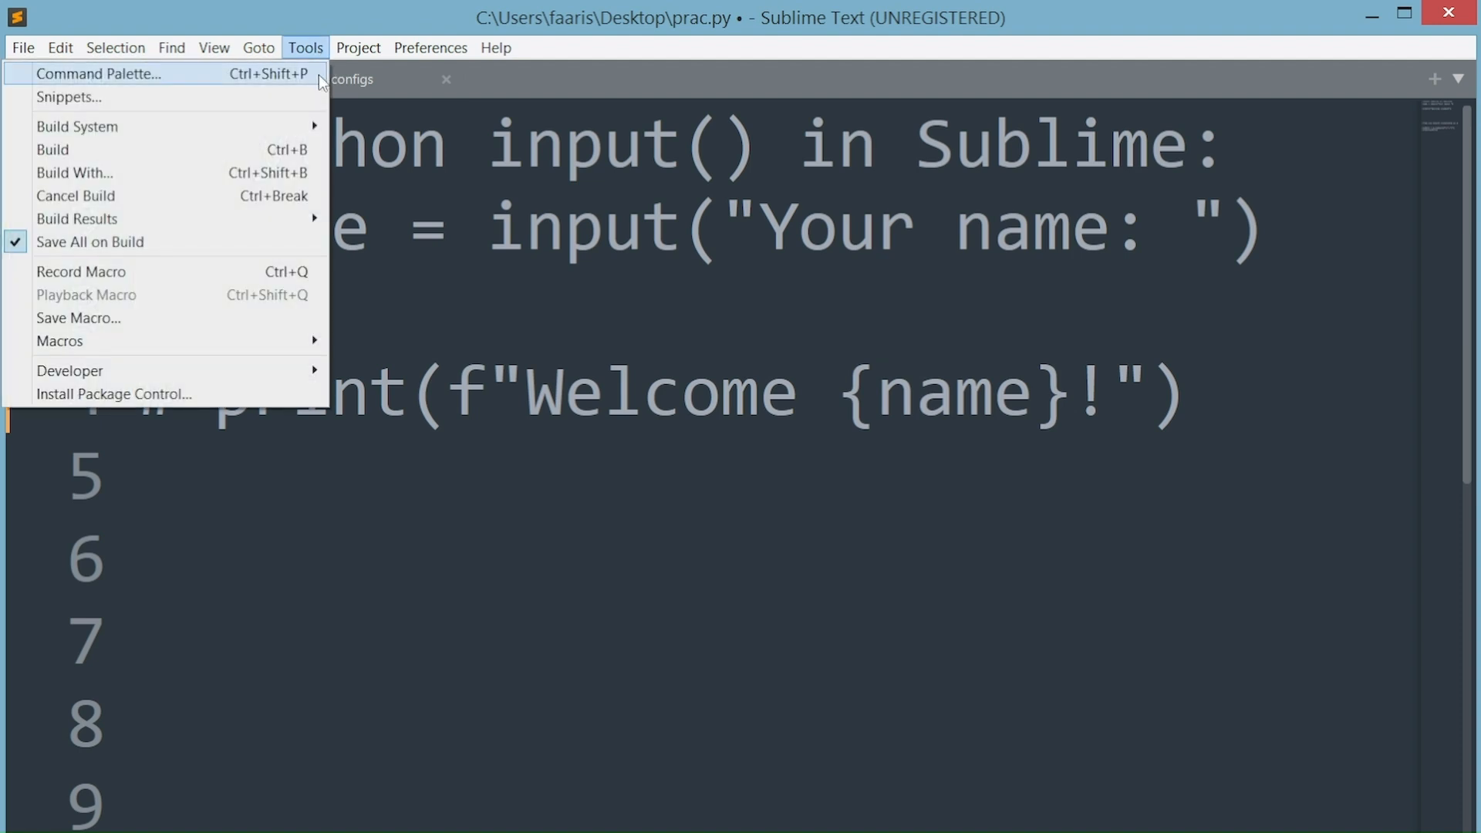
pyautogui.click(97, 72)
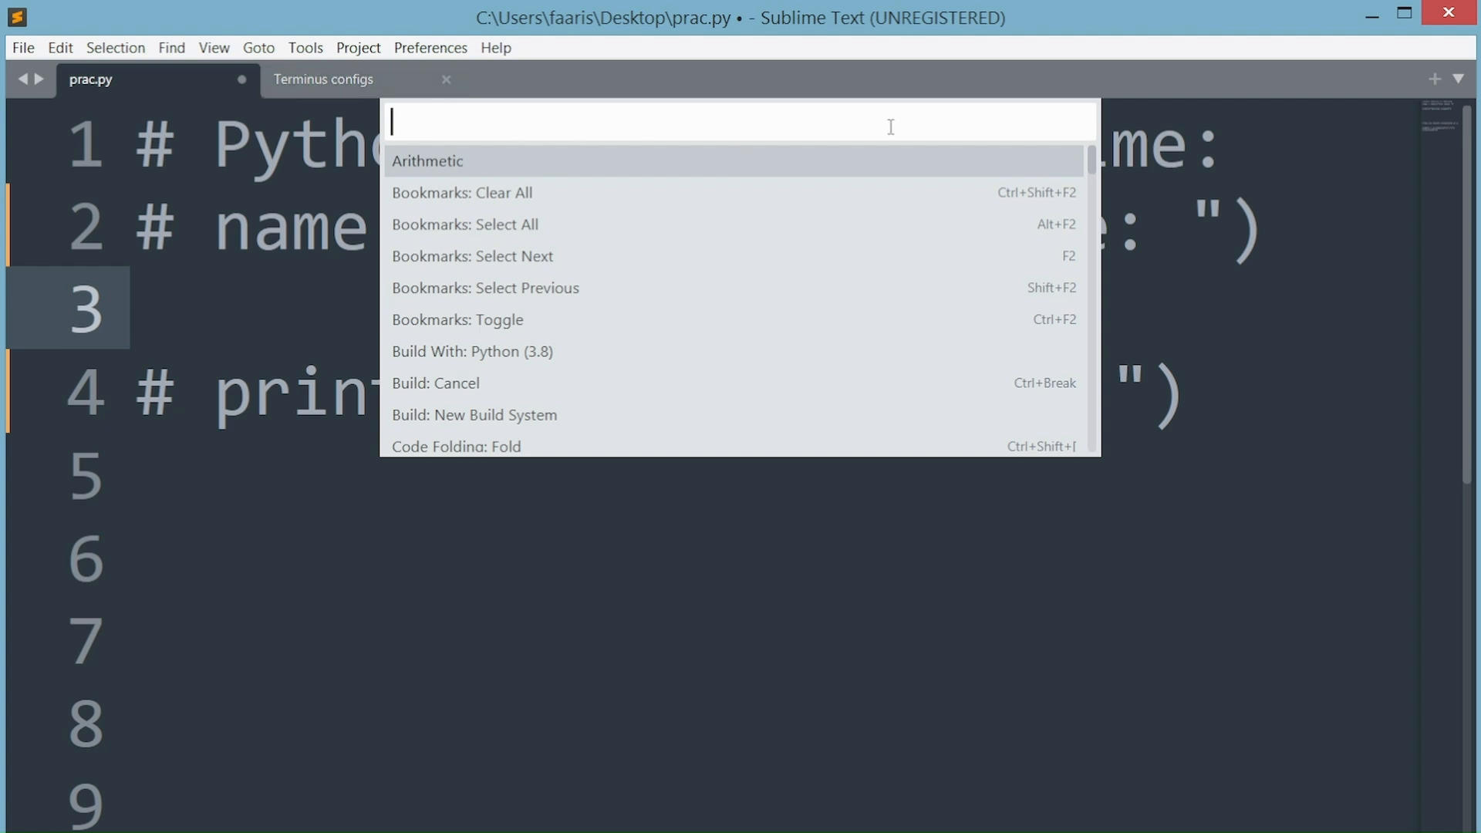
pyautogui.write('install')
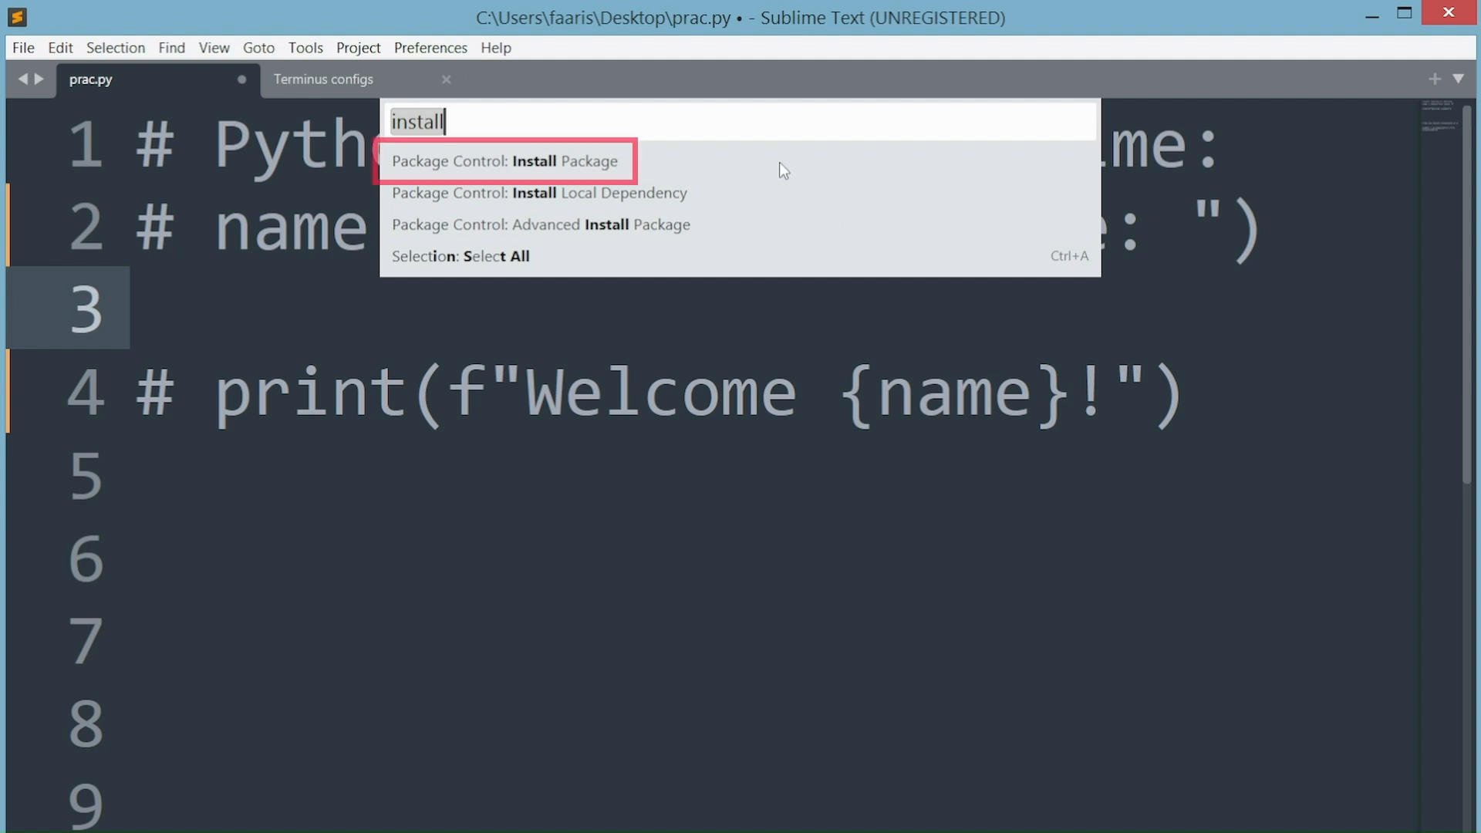
pyautogui.moveTo(627, 173)
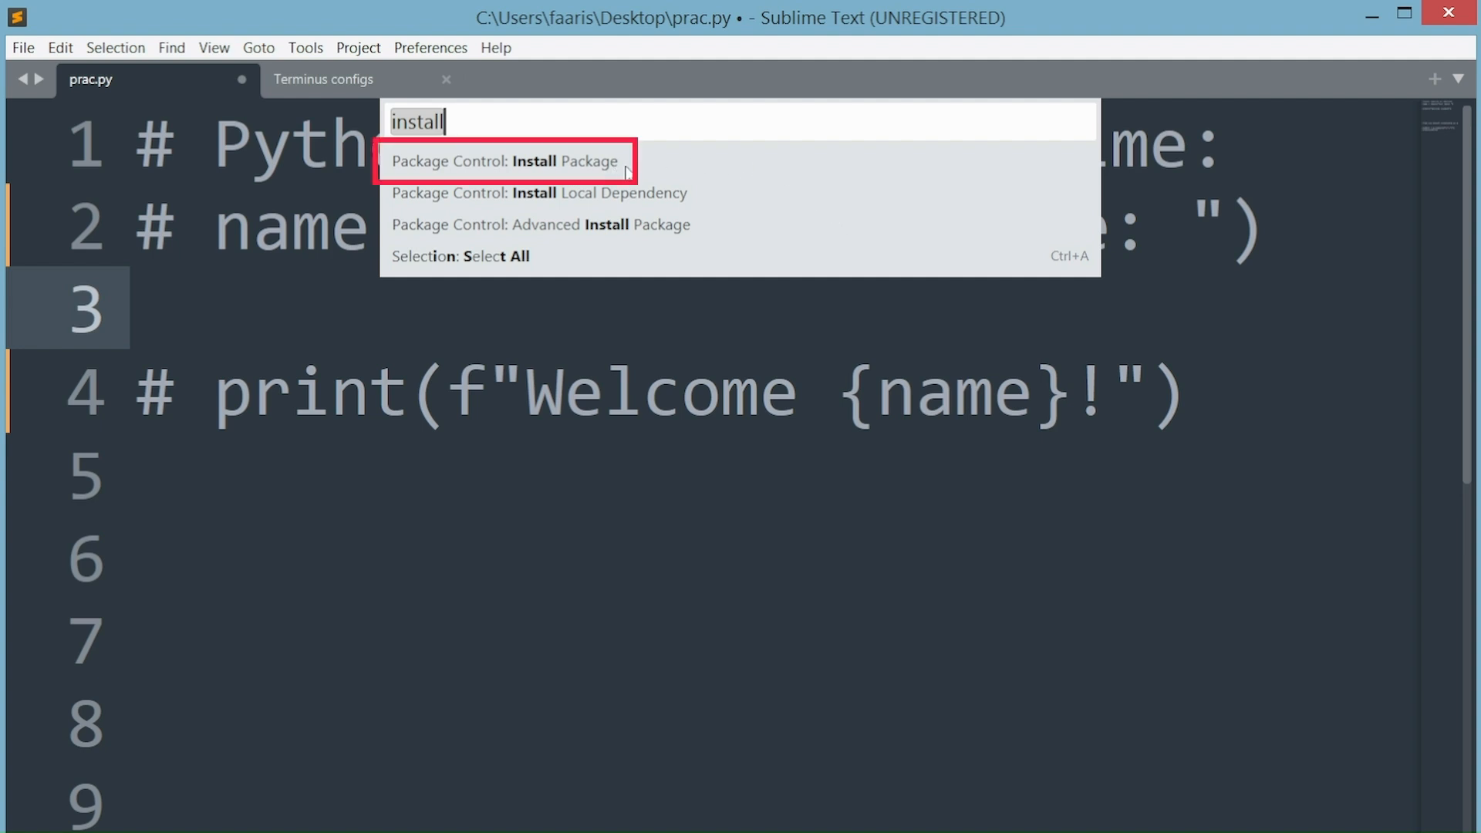
pyautogui.press('Escape')
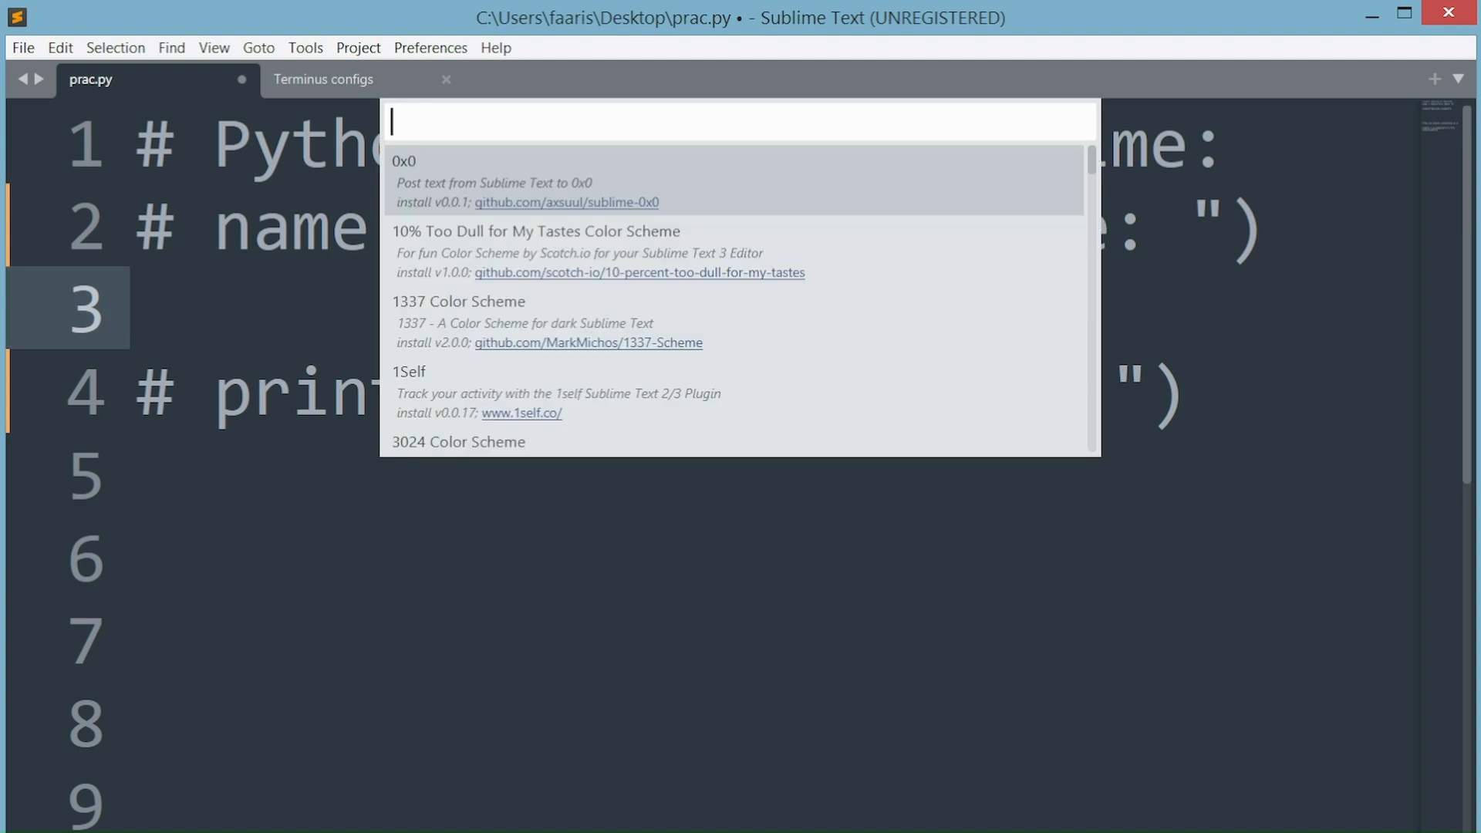
pyautogui.write('Terminus')
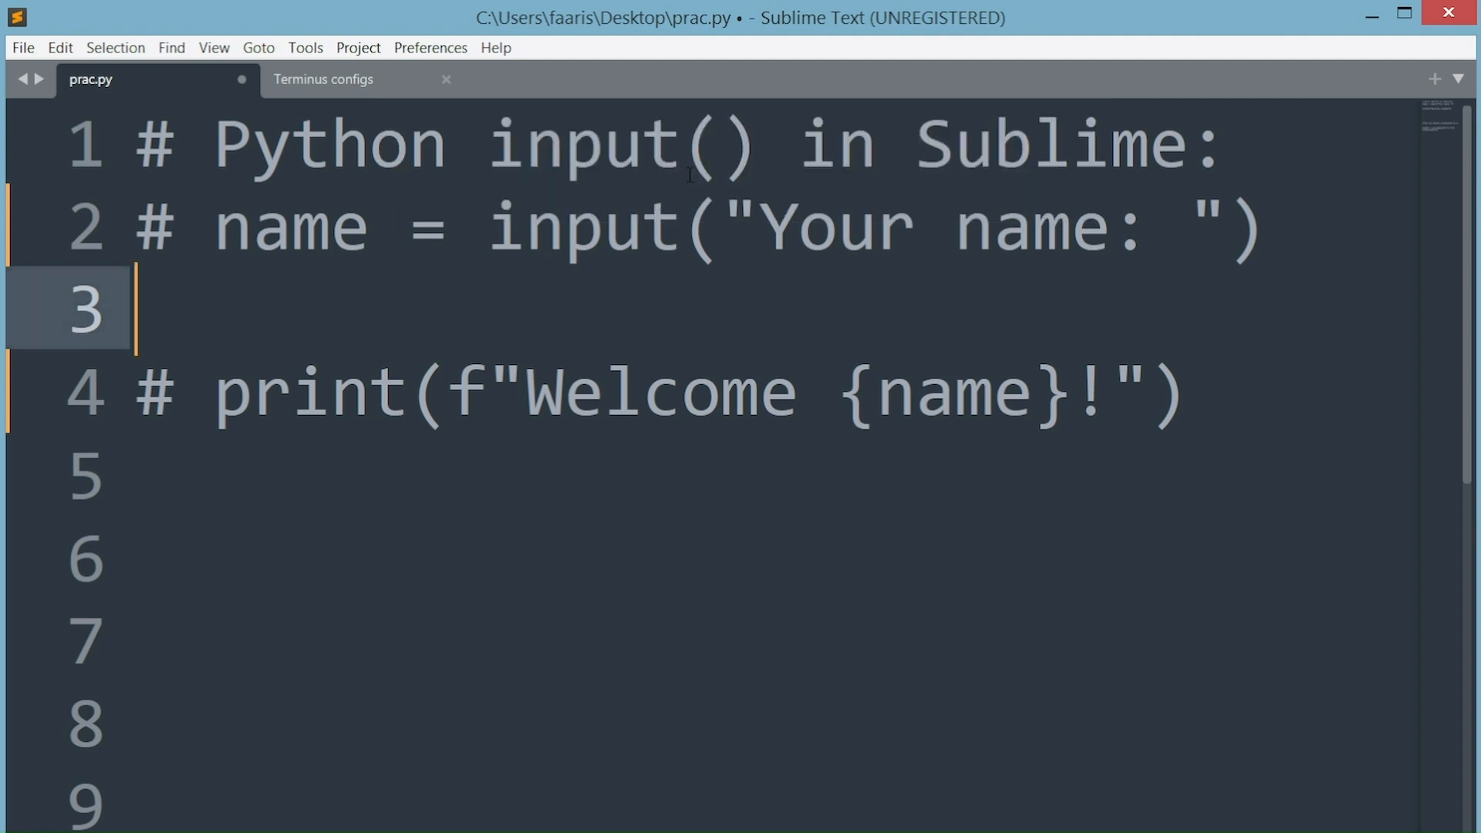
# Create a new build system file and copy in the Terminus build JSON from the configs notes
pyautogui.click(304, 47)
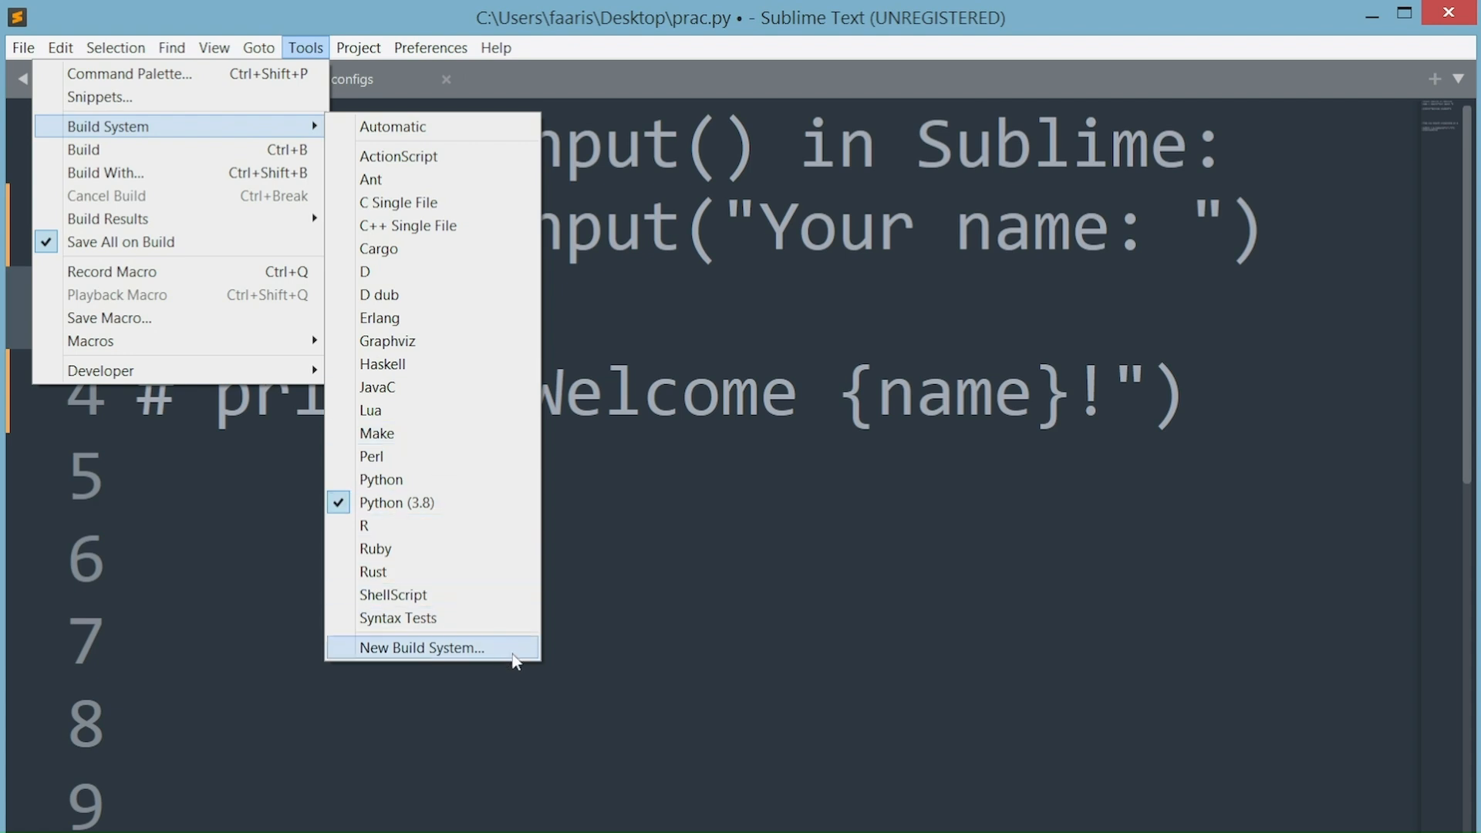
pyautogui.click(421, 648)
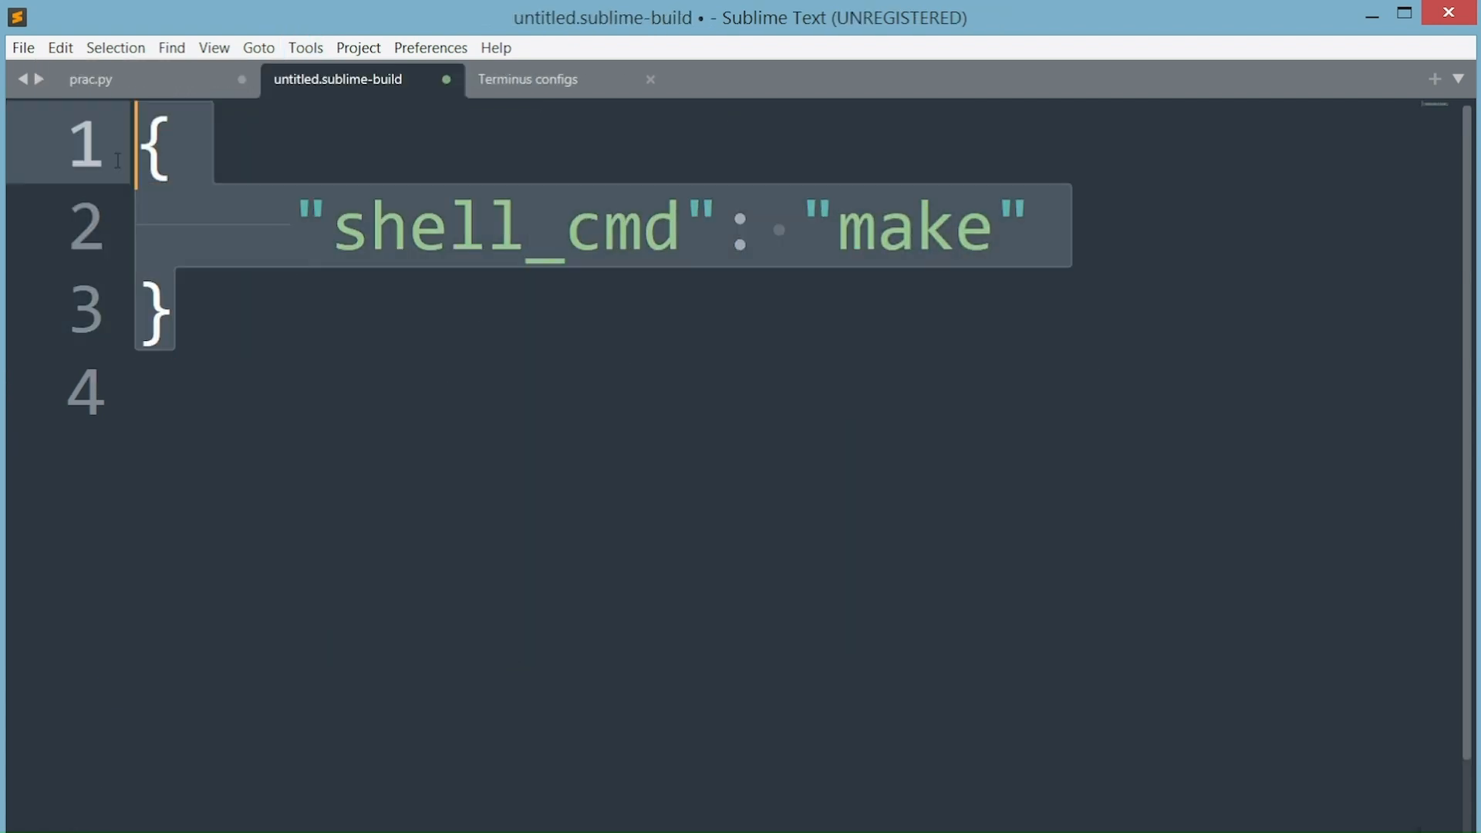
pyautogui.click(527, 79)
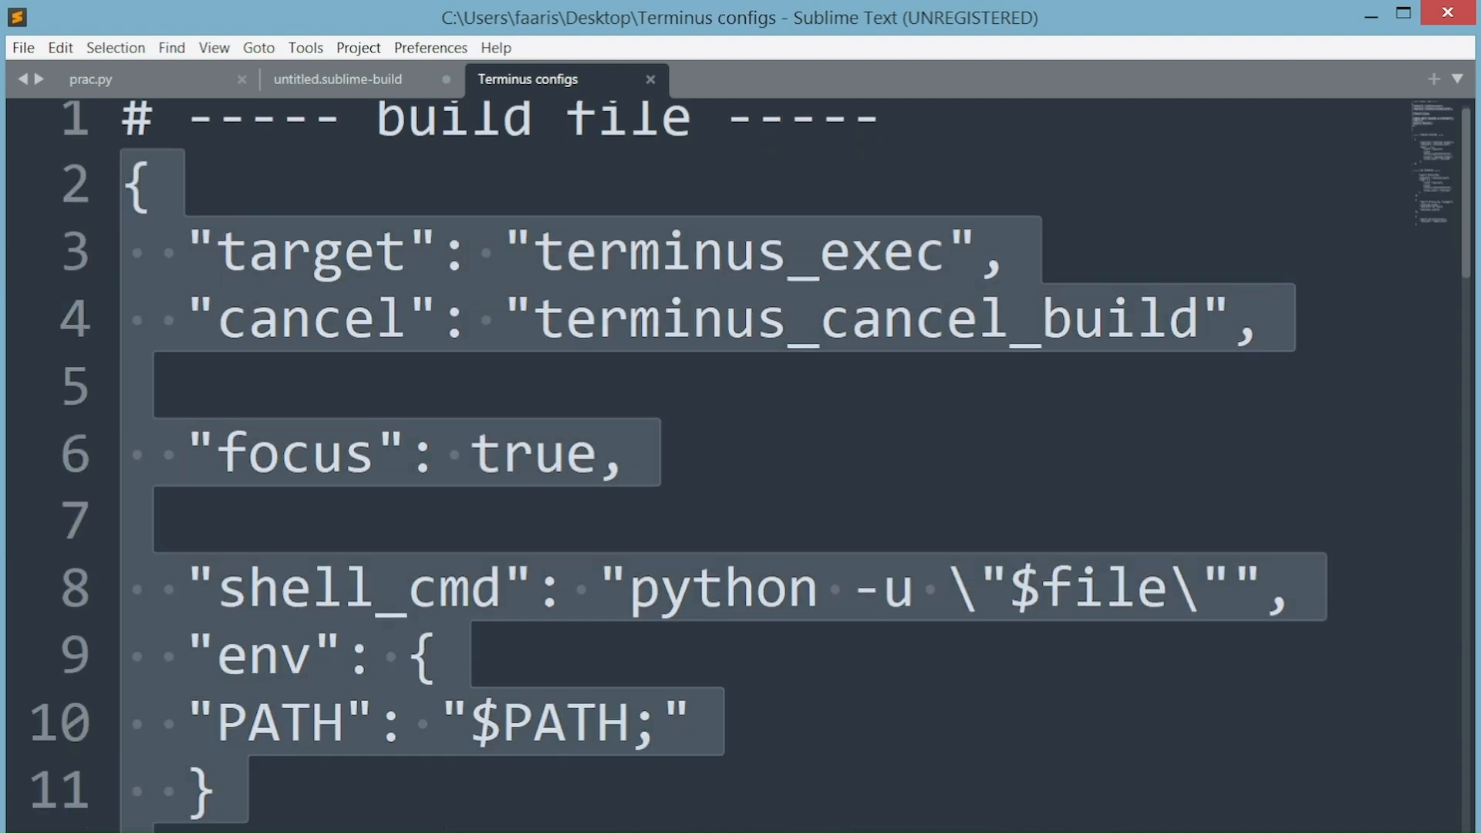
pyautogui.moveTo(427, 270)
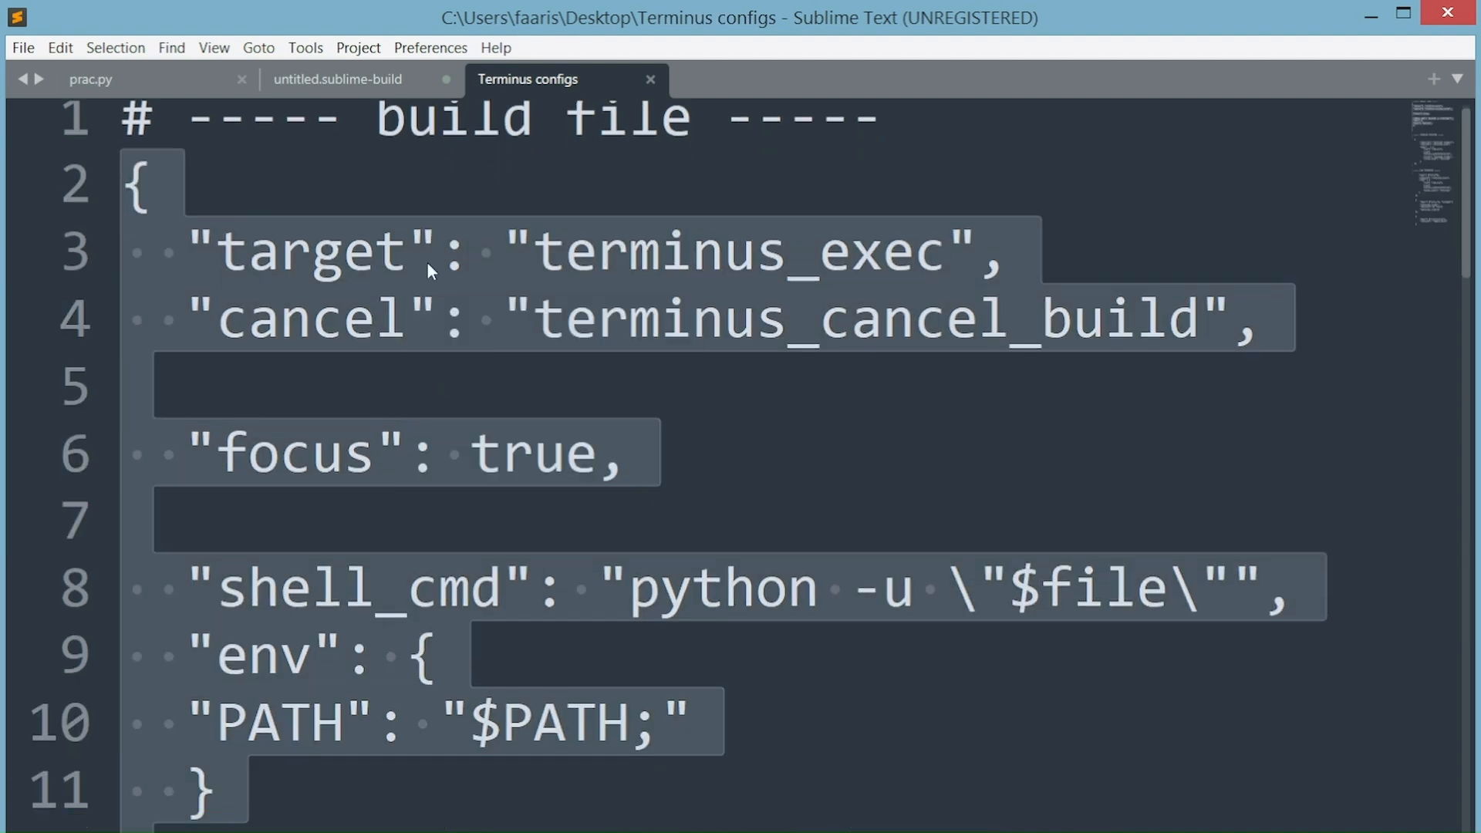
pyautogui.rightClick(369, 208)
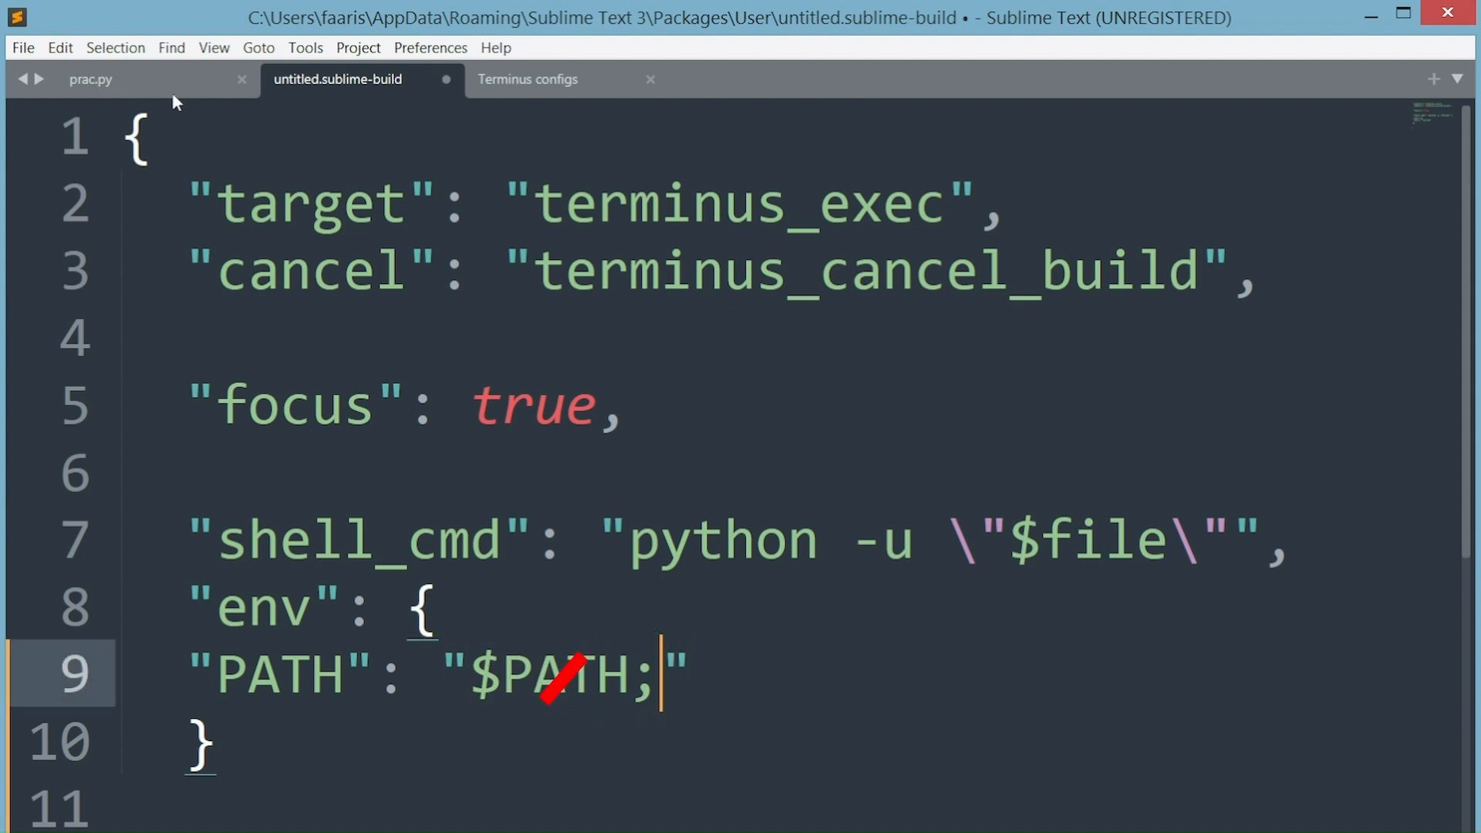
# Build prac.py to print Python's executable path and copy its installation folder
pyautogui.click(91, 79)
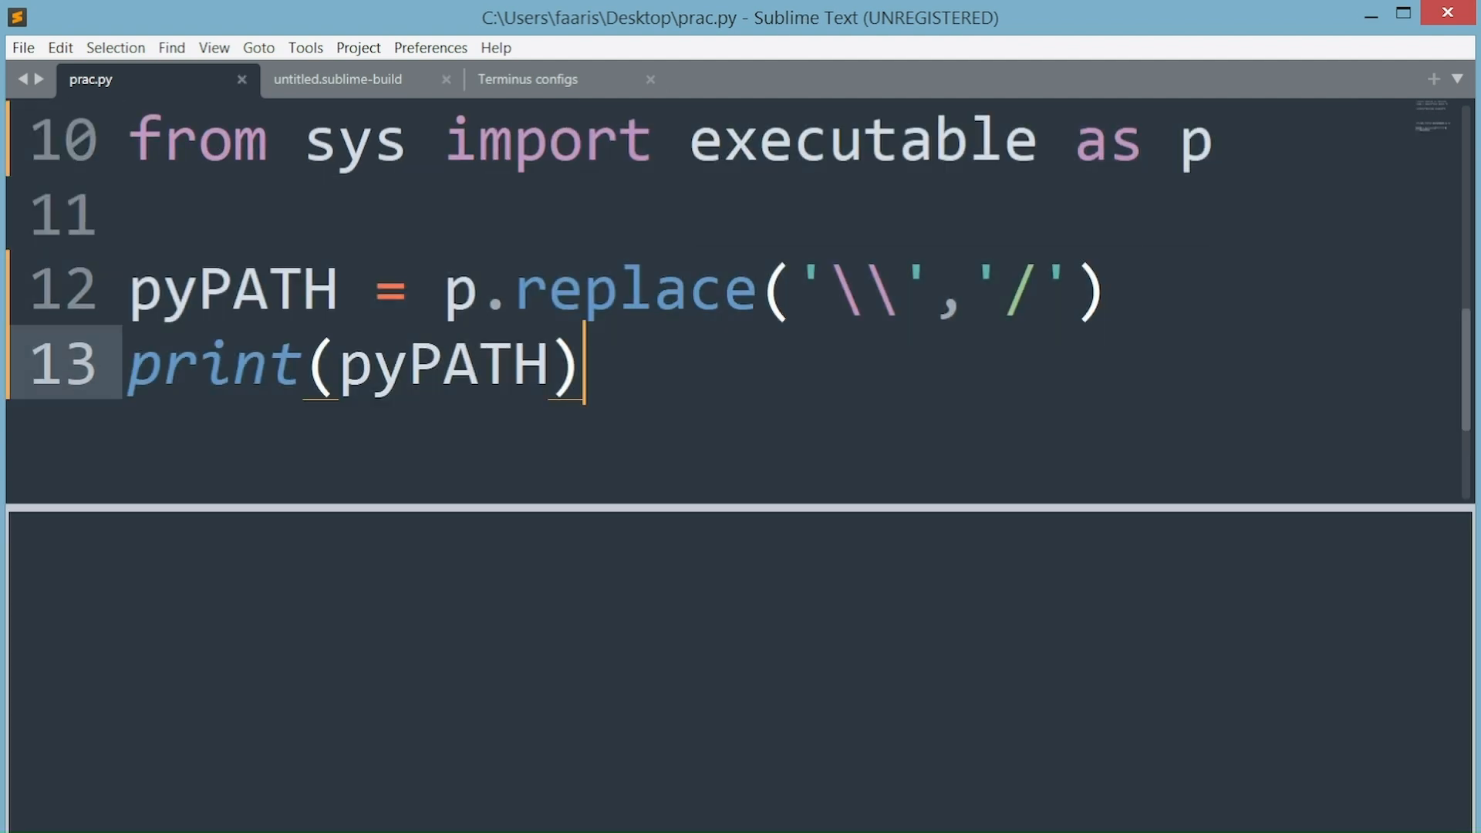
pyautogui.press('ctrl+b')
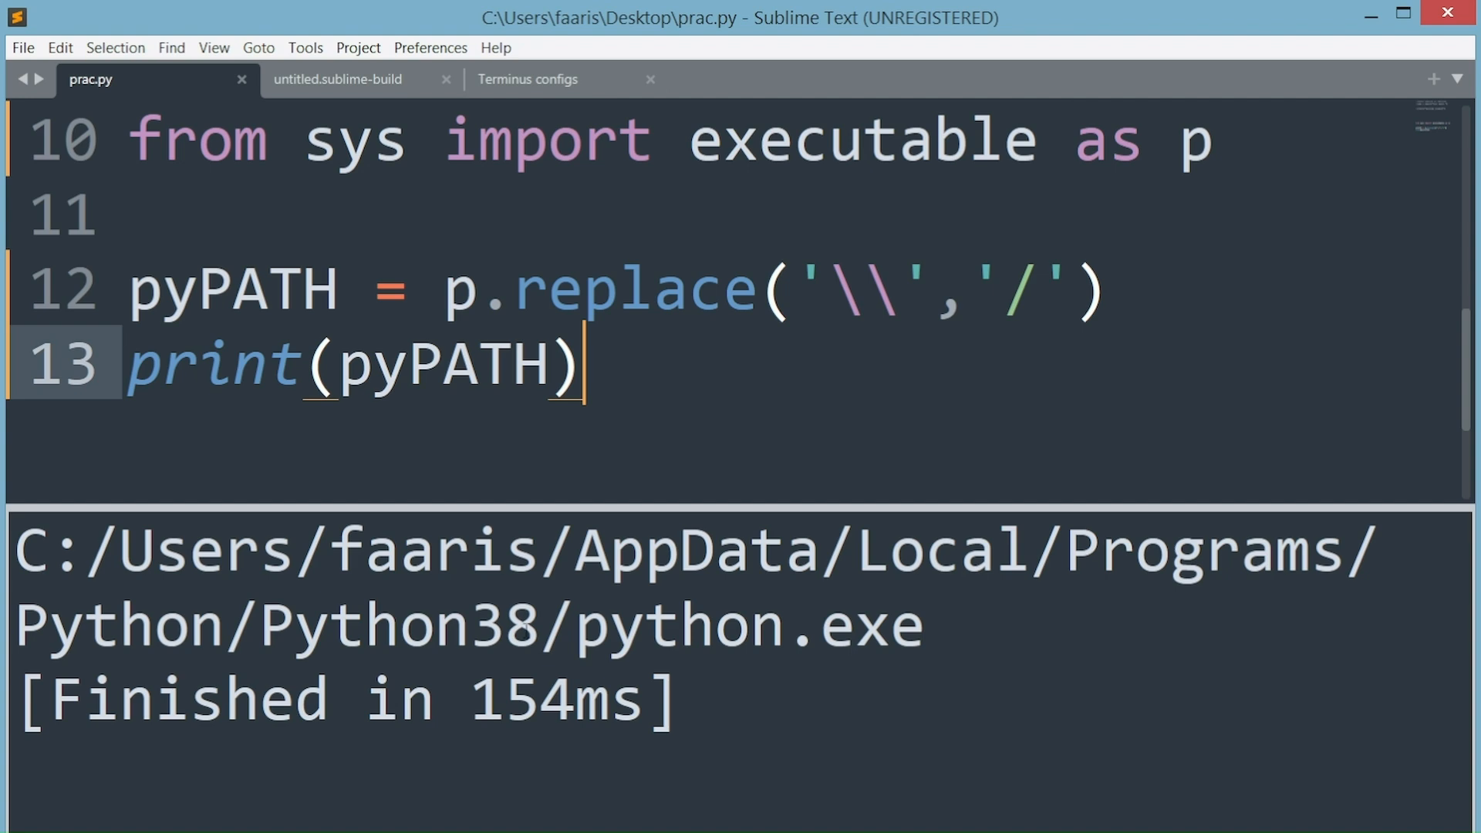
pyautogui.moveTo(19, 550); pyautogui.dragTo(543, 626)
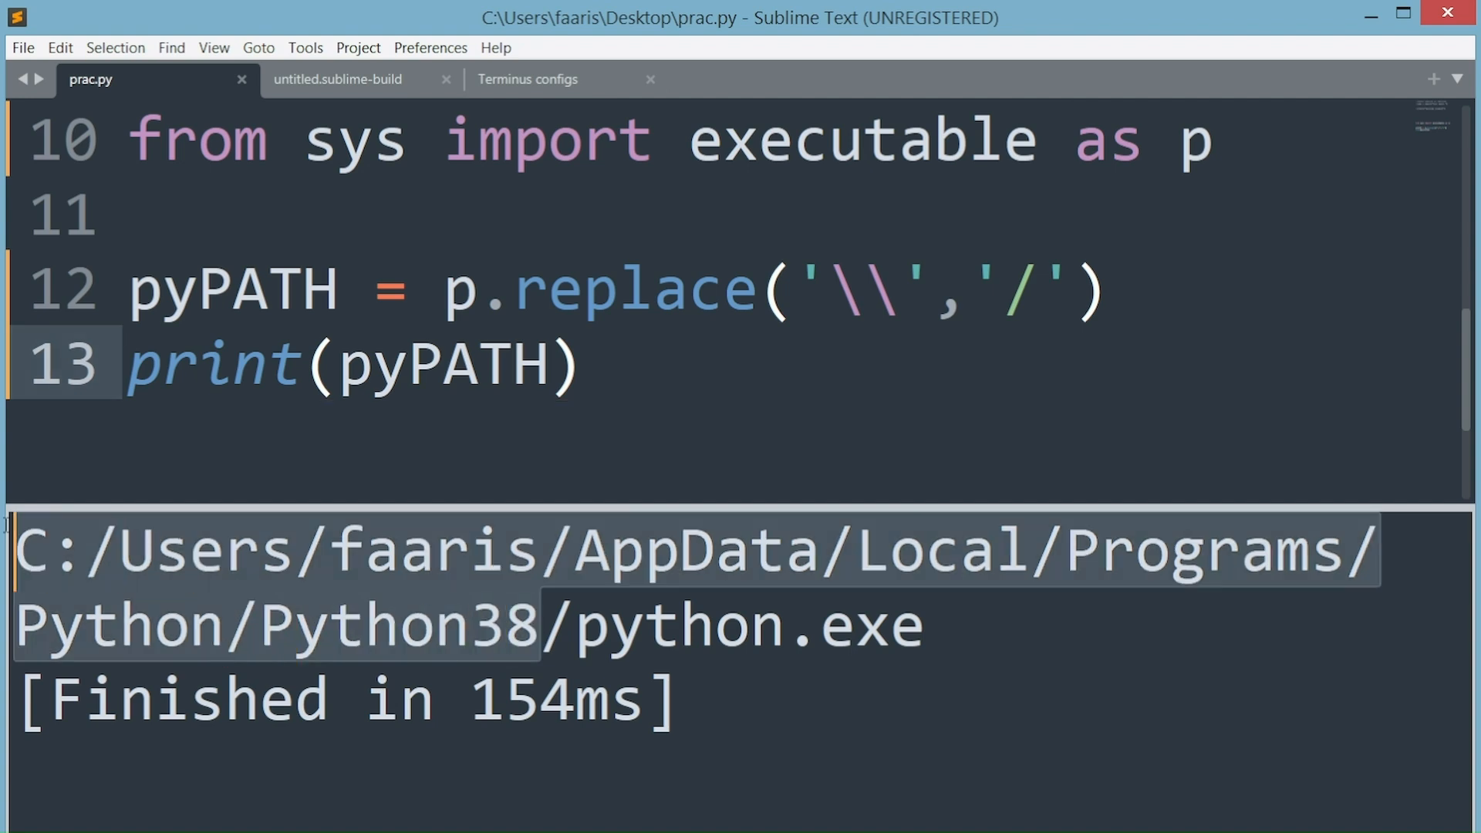
pyautogui.rightClick(386, 597)
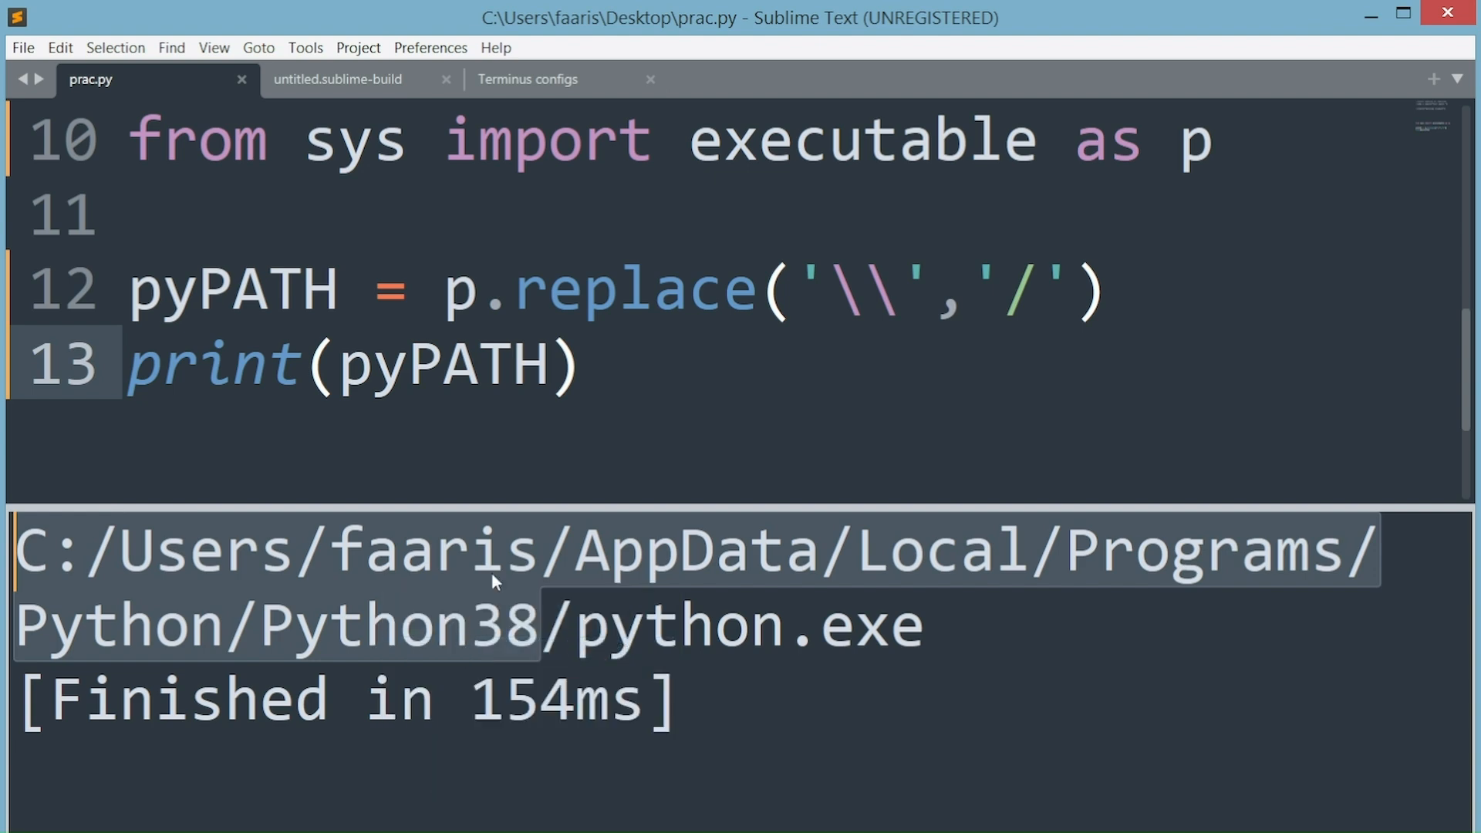
pyautogui.click(337, 78)
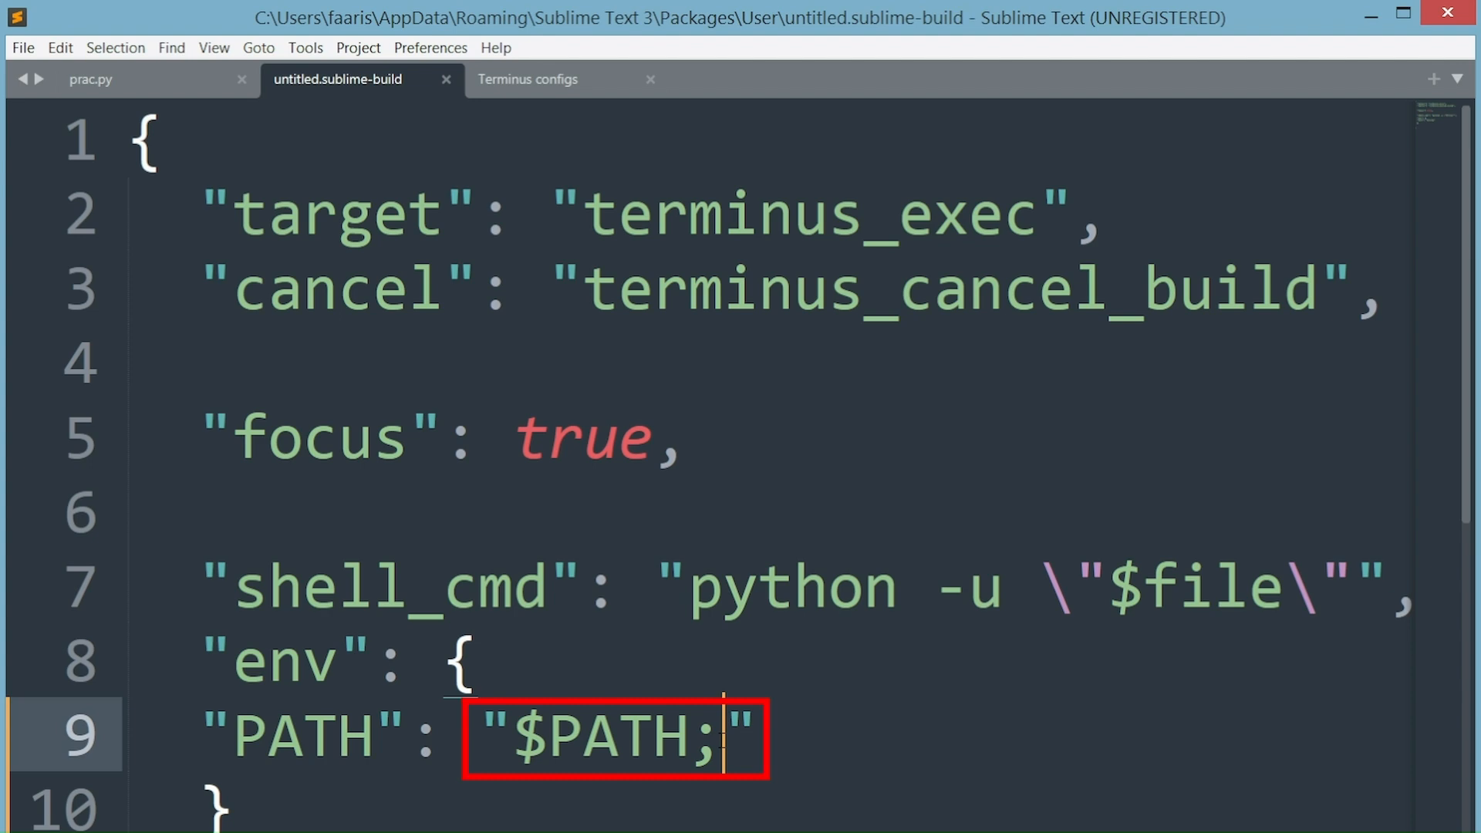
# Save the build file as 'Python - Terminus.sublime-build' in the User folder and close it
pyautogui.click(22, 47)
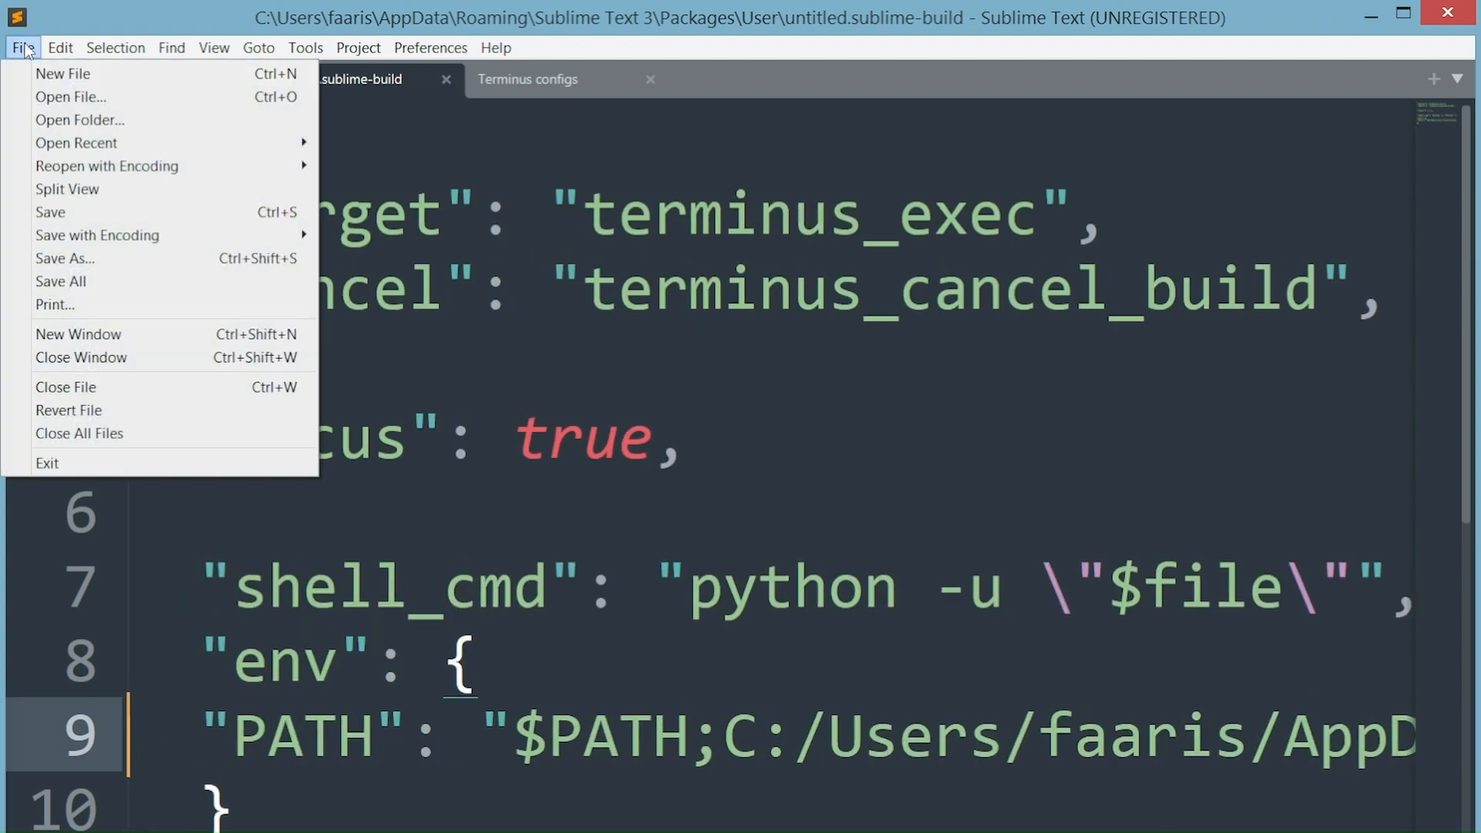
pyautogui.click(64, 258)
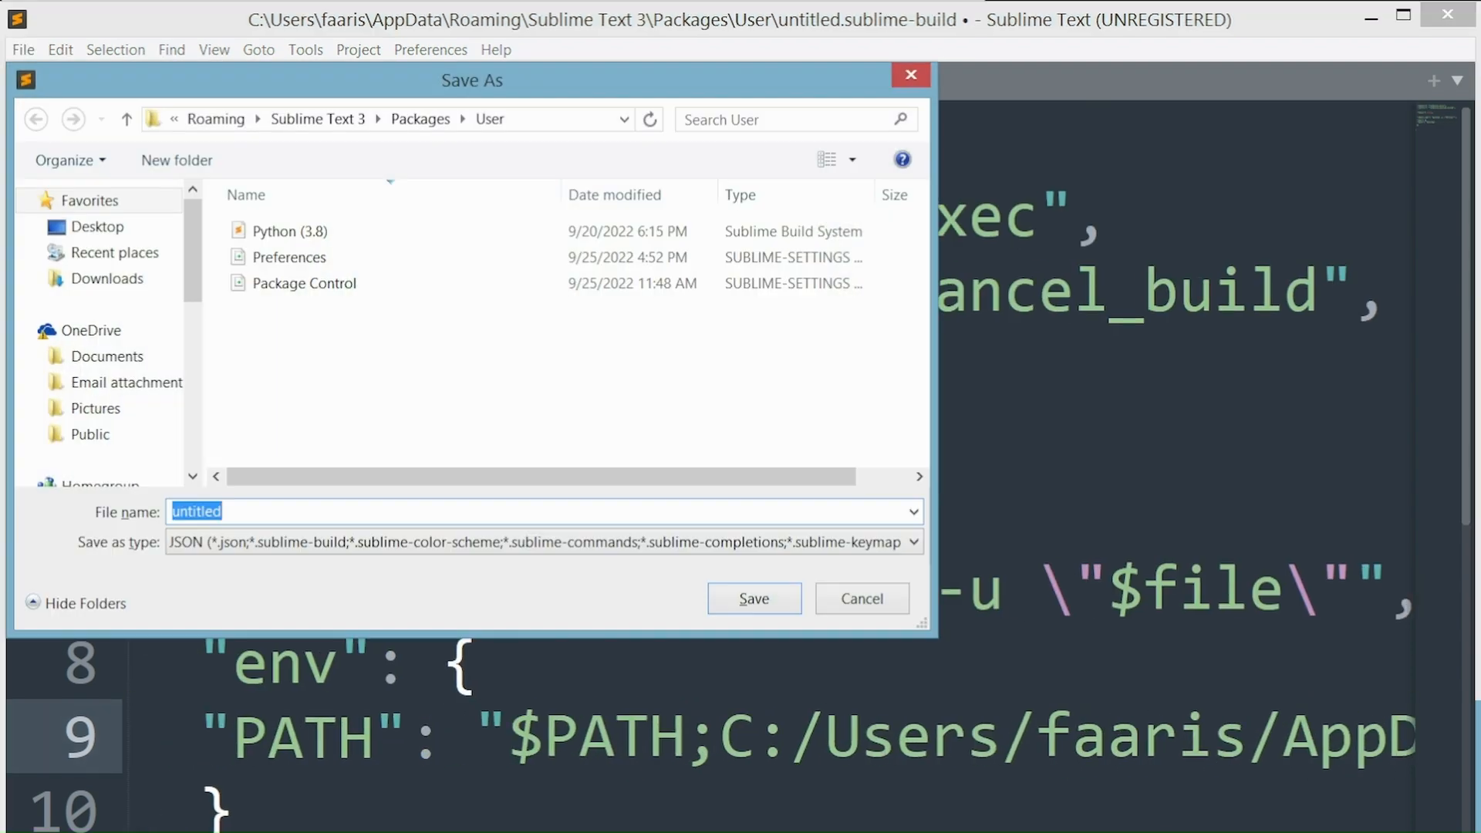
pyautogui.write('Python - Termi')
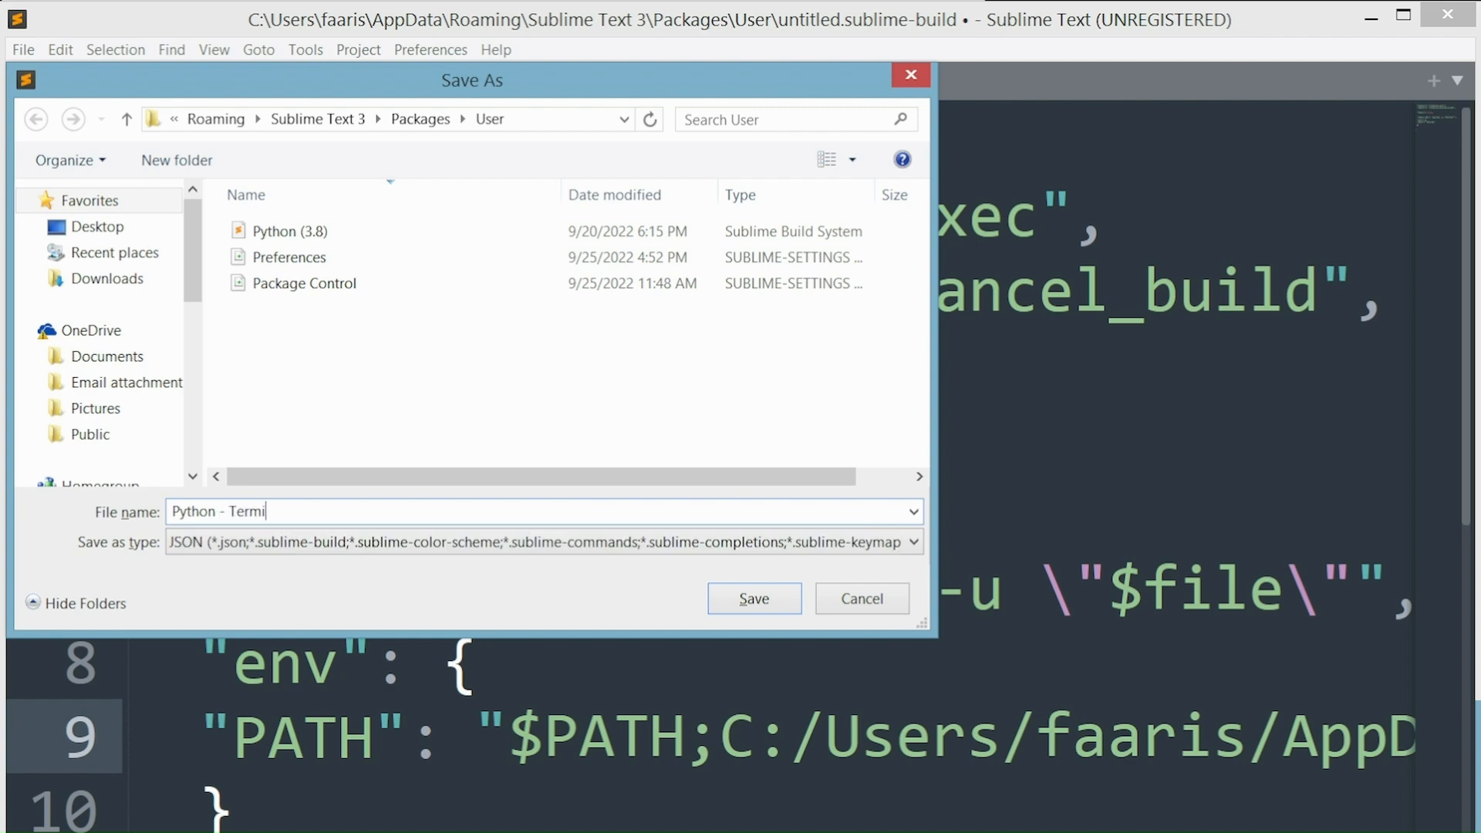
pyautogui.write('nus.sublime-')
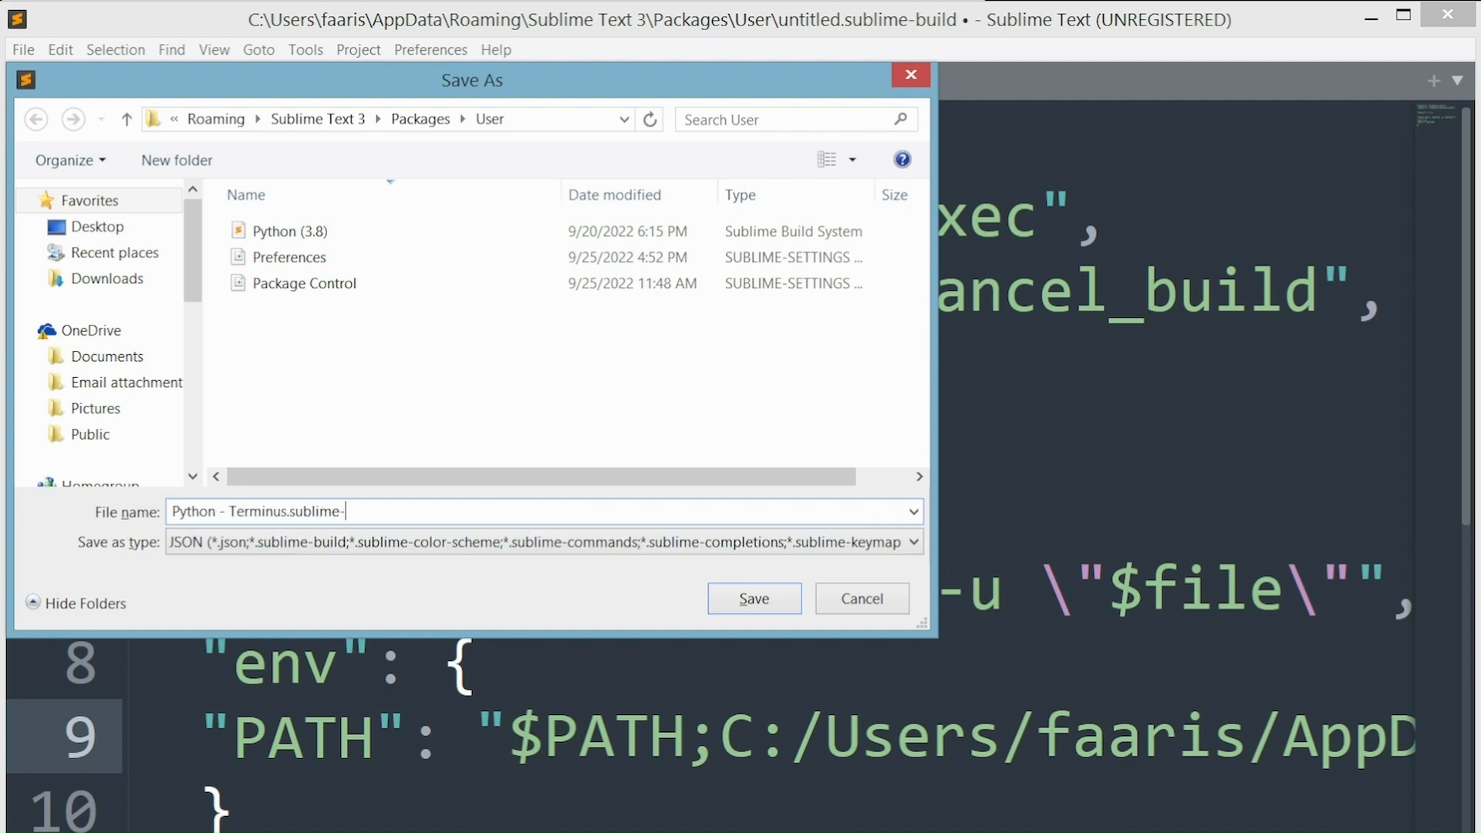
pyautogui.click(753, 598)
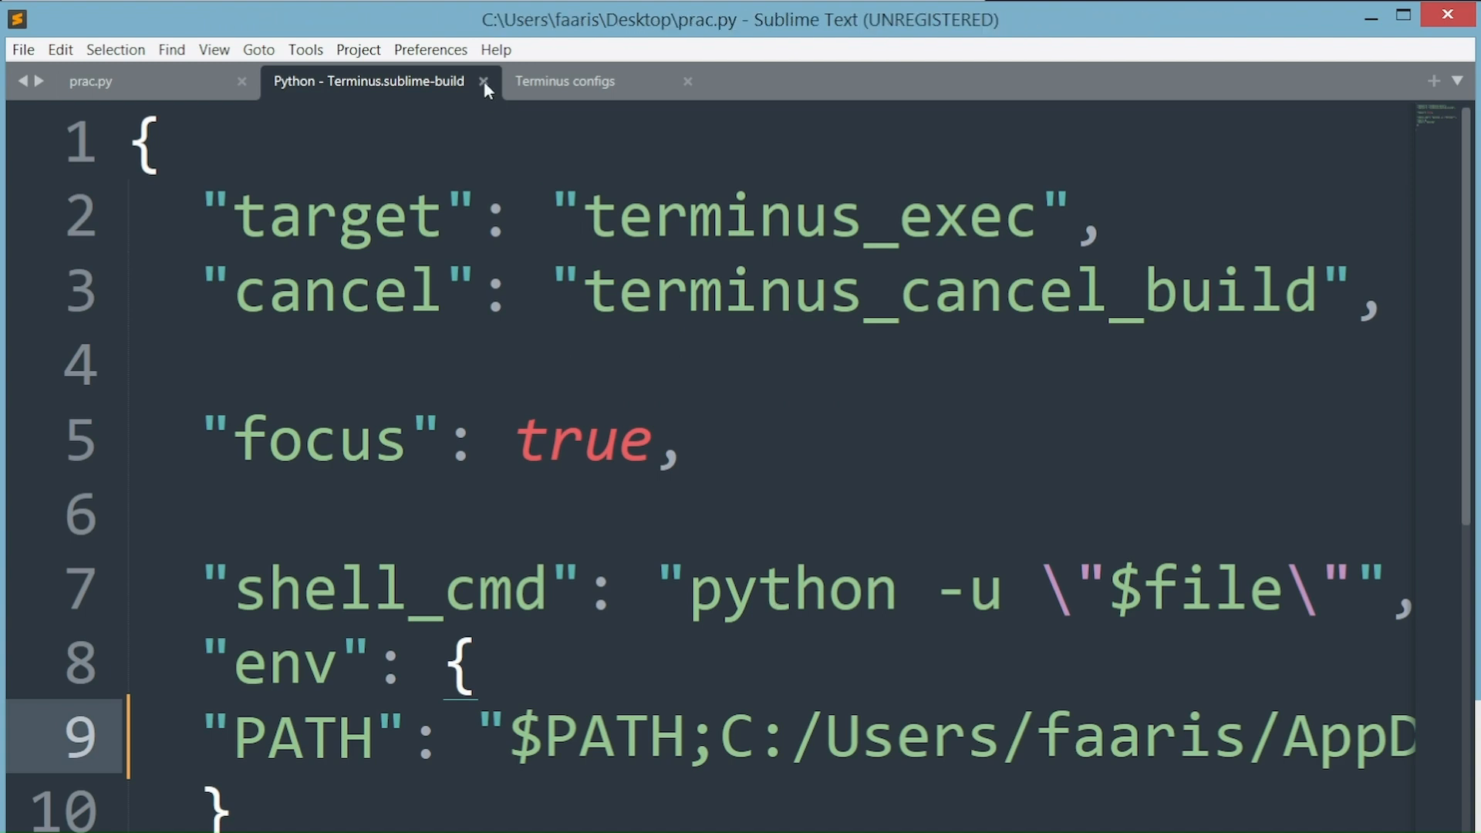
pyautogui.click(483, 81)
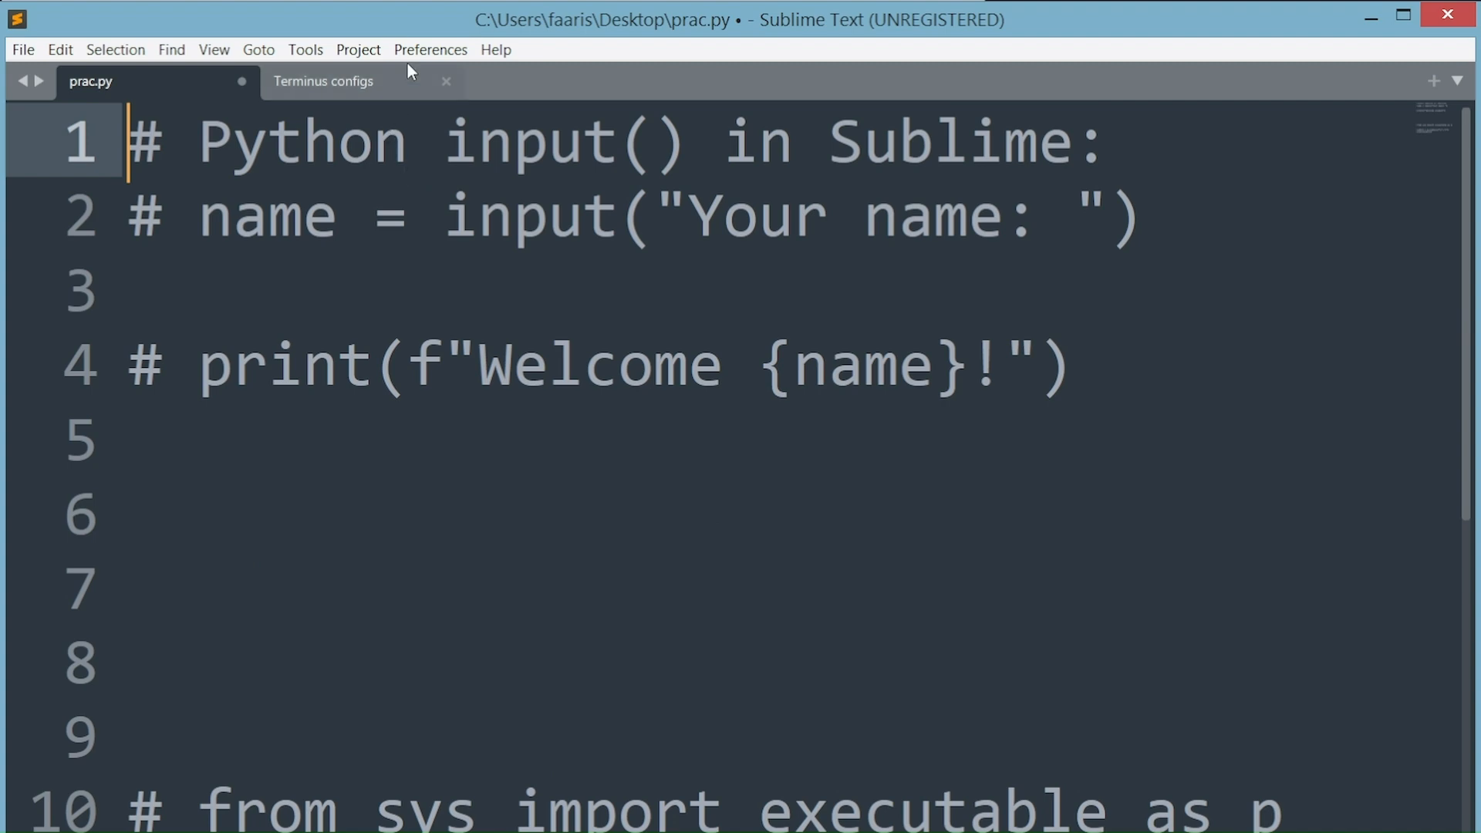
# Copy the Terminus Command Palette config into Default.sublime-commands, save, and close the window
pyautogui.click(430, 49)
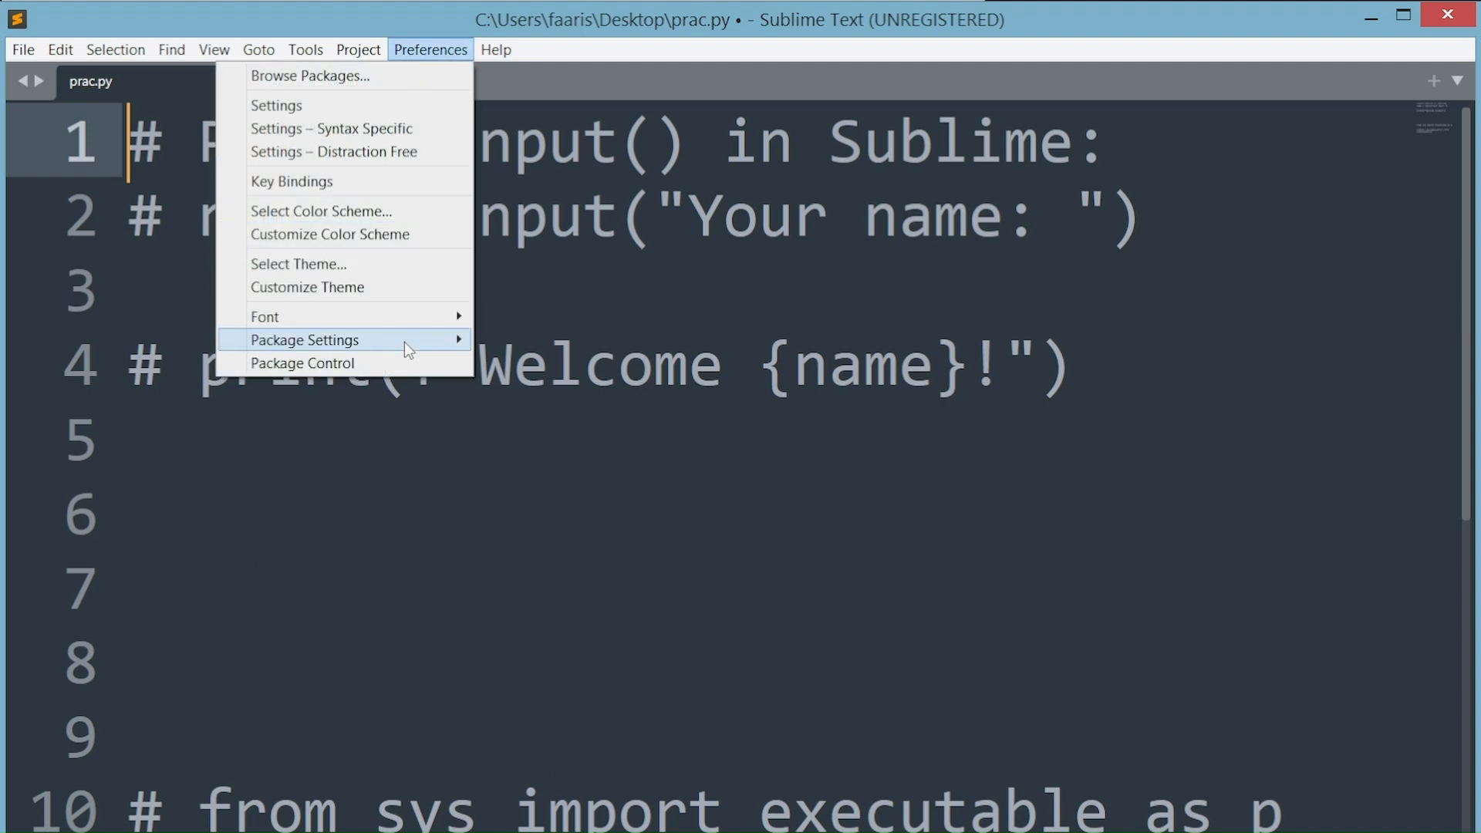
pyautogui.moveTo(304, 340)
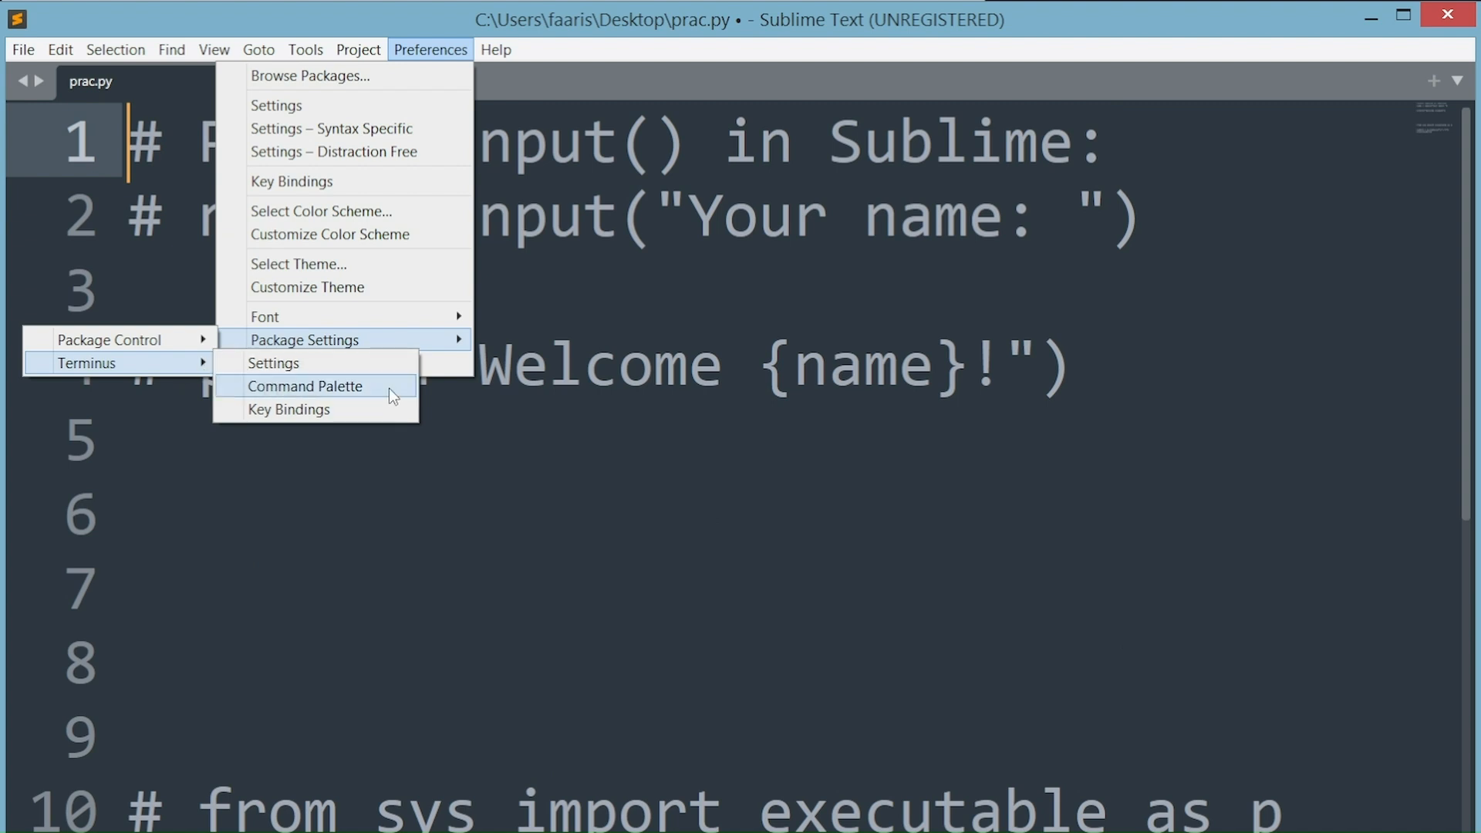
pyautogui.click(305, 386)
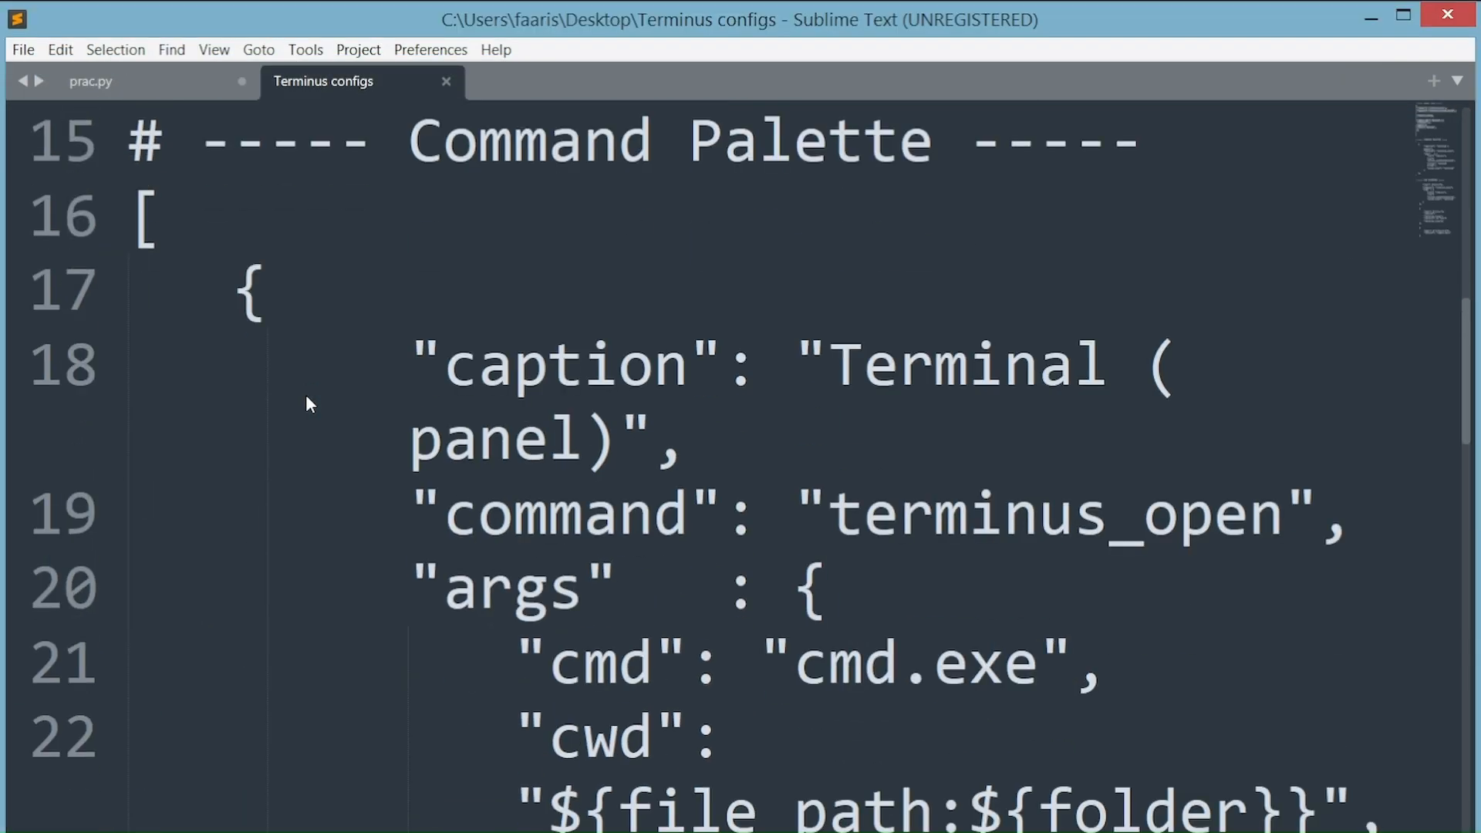
pyautogui.rightClick(591, 542)
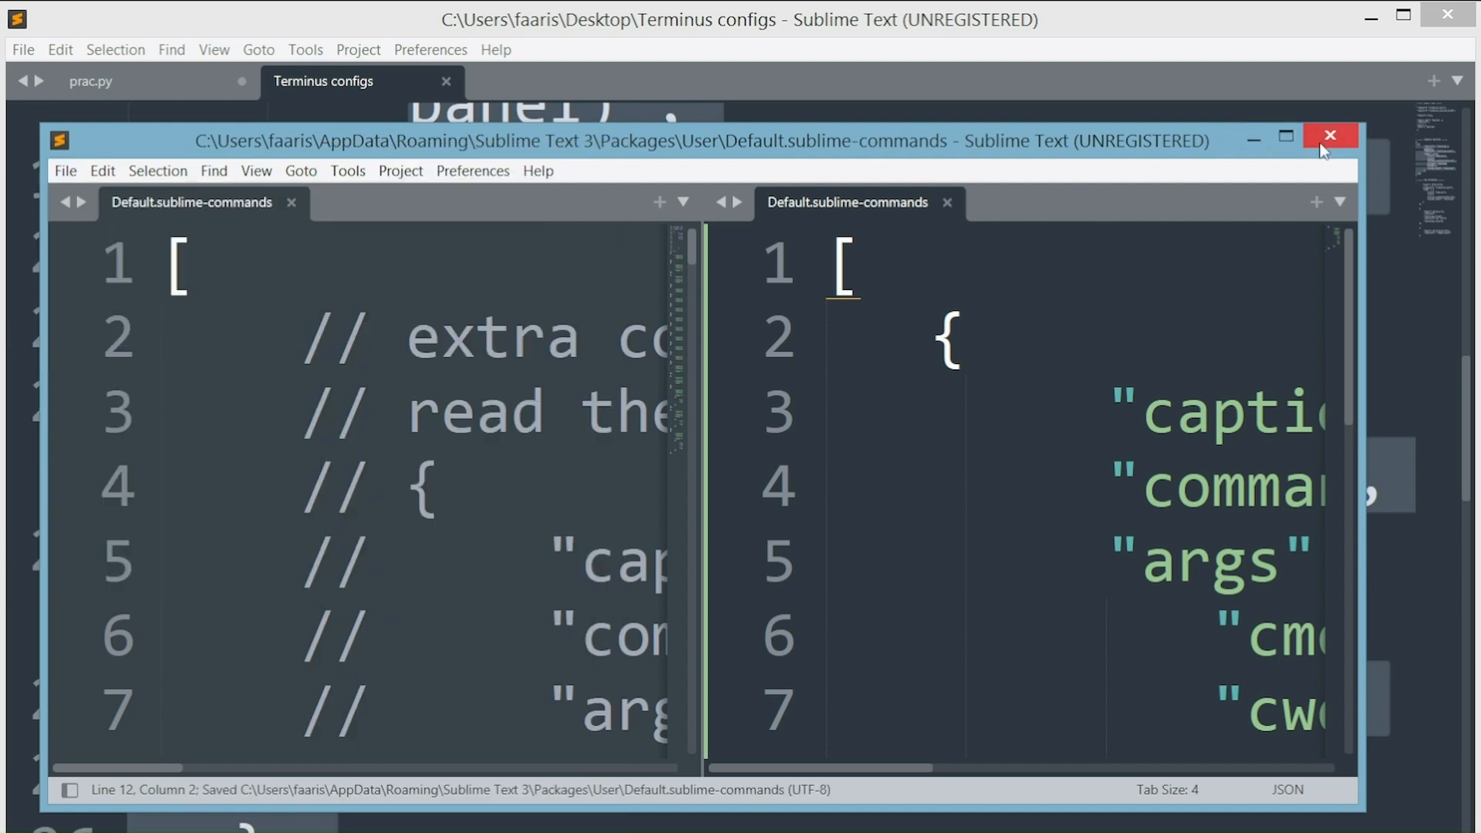
pyautogui.click(1330, 135)
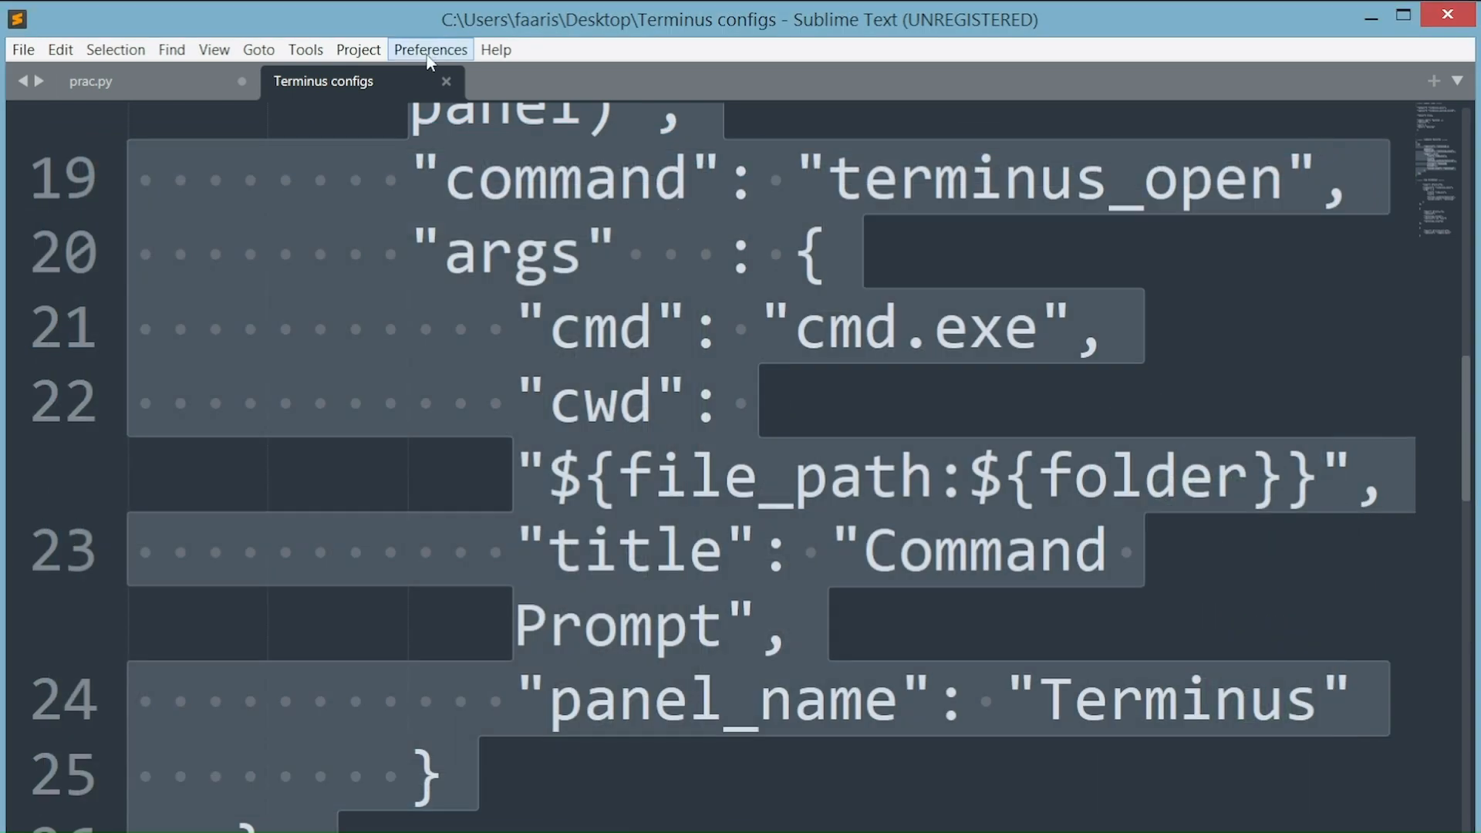
# Paste the Terminus key bindings into the user Windows keymap, save, and close the window
pyautogui.click(430, 50)
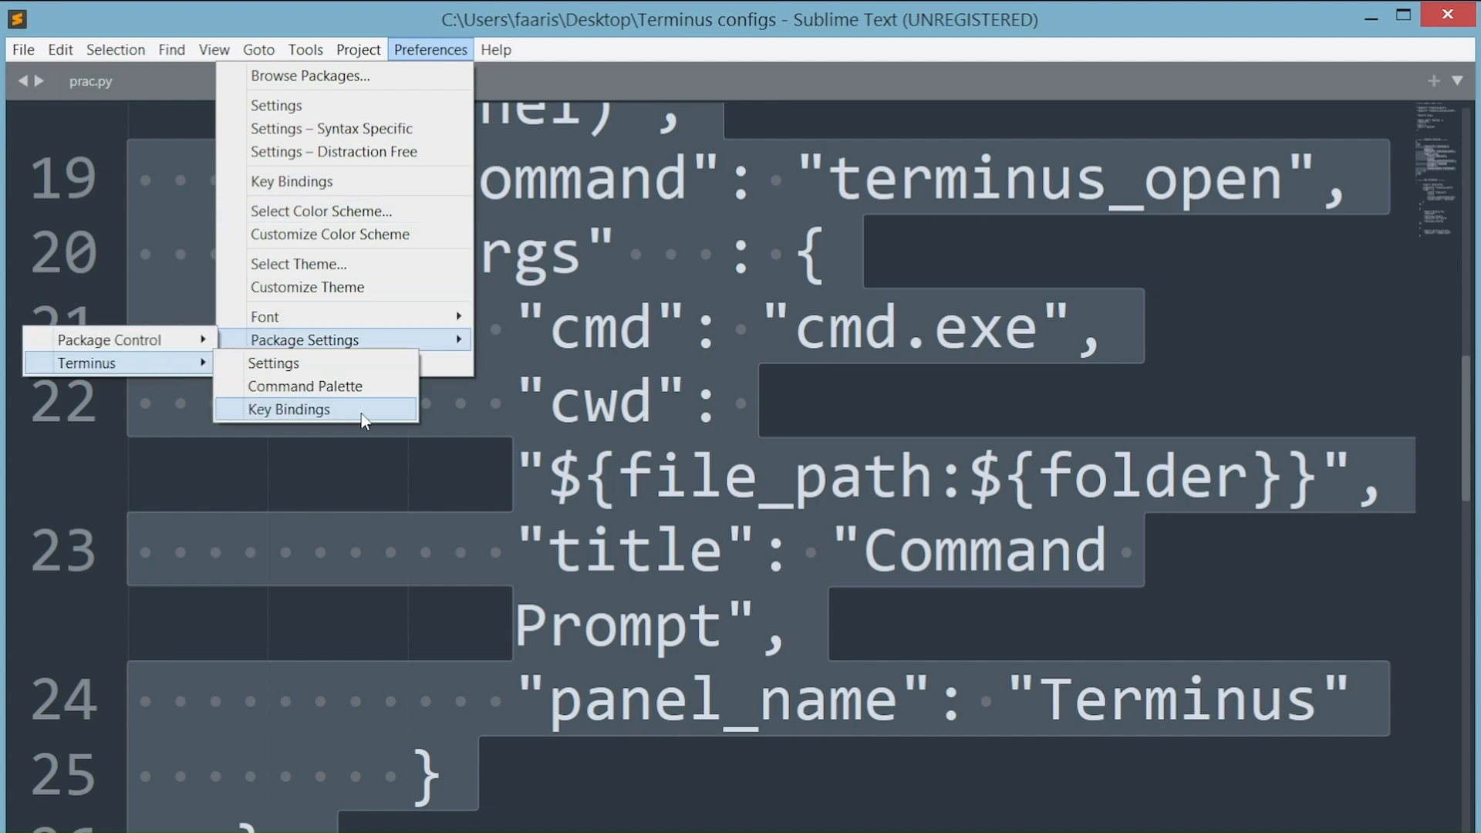
pyautogui.click(288, 409)
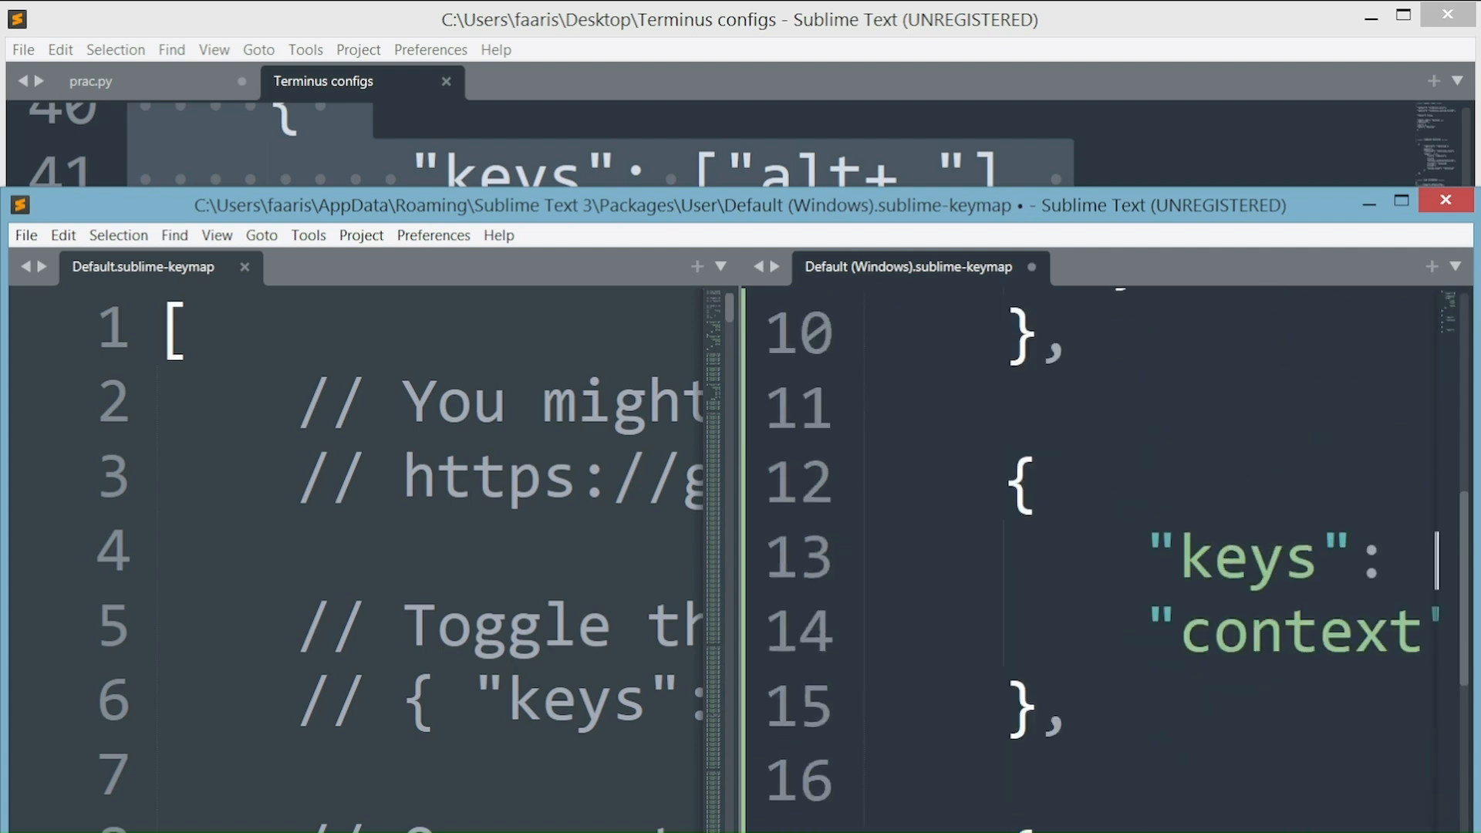
pyautogui.click(25, 235)
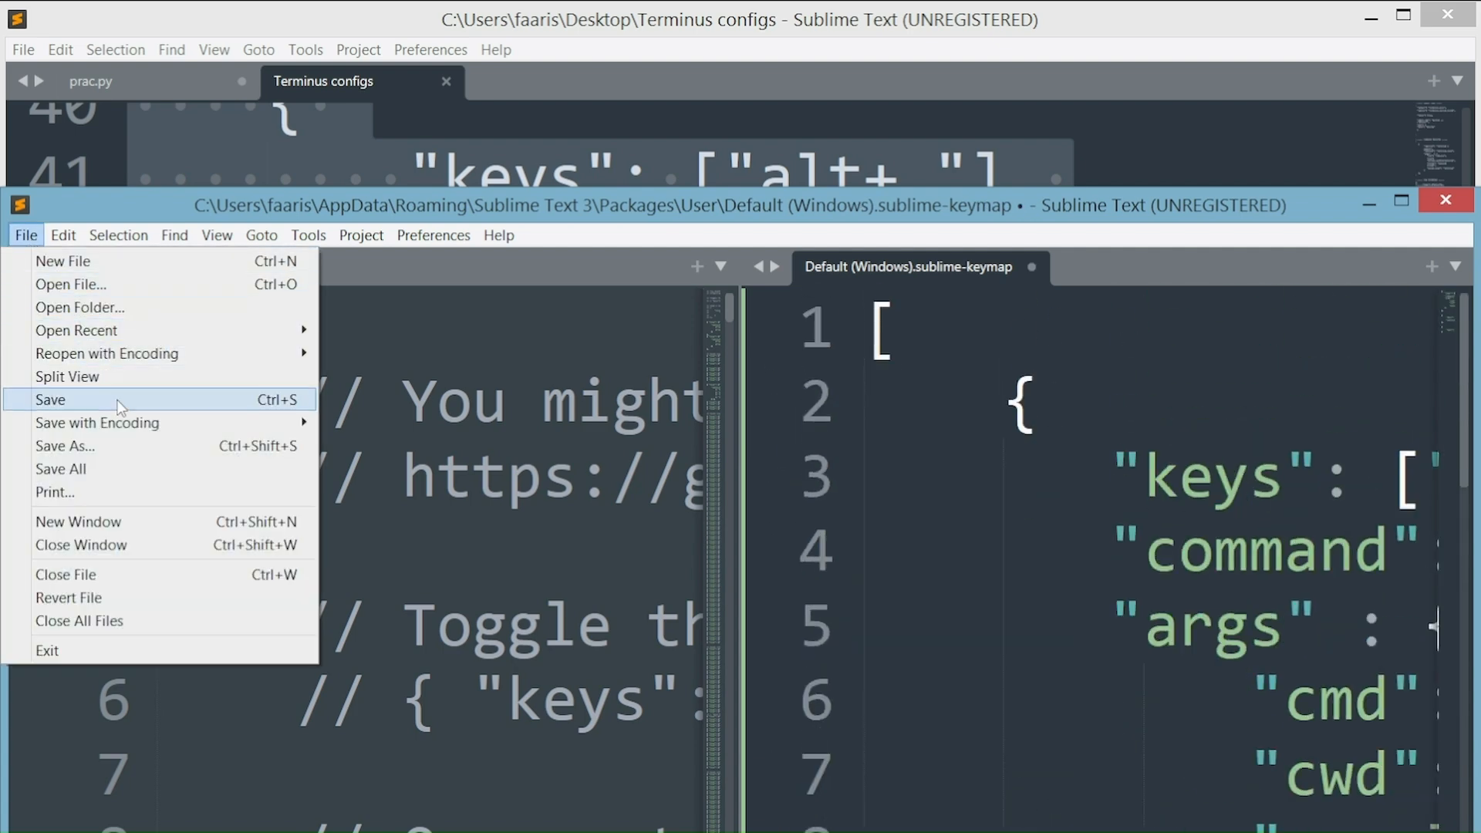
pyautogui.click(50, 399)
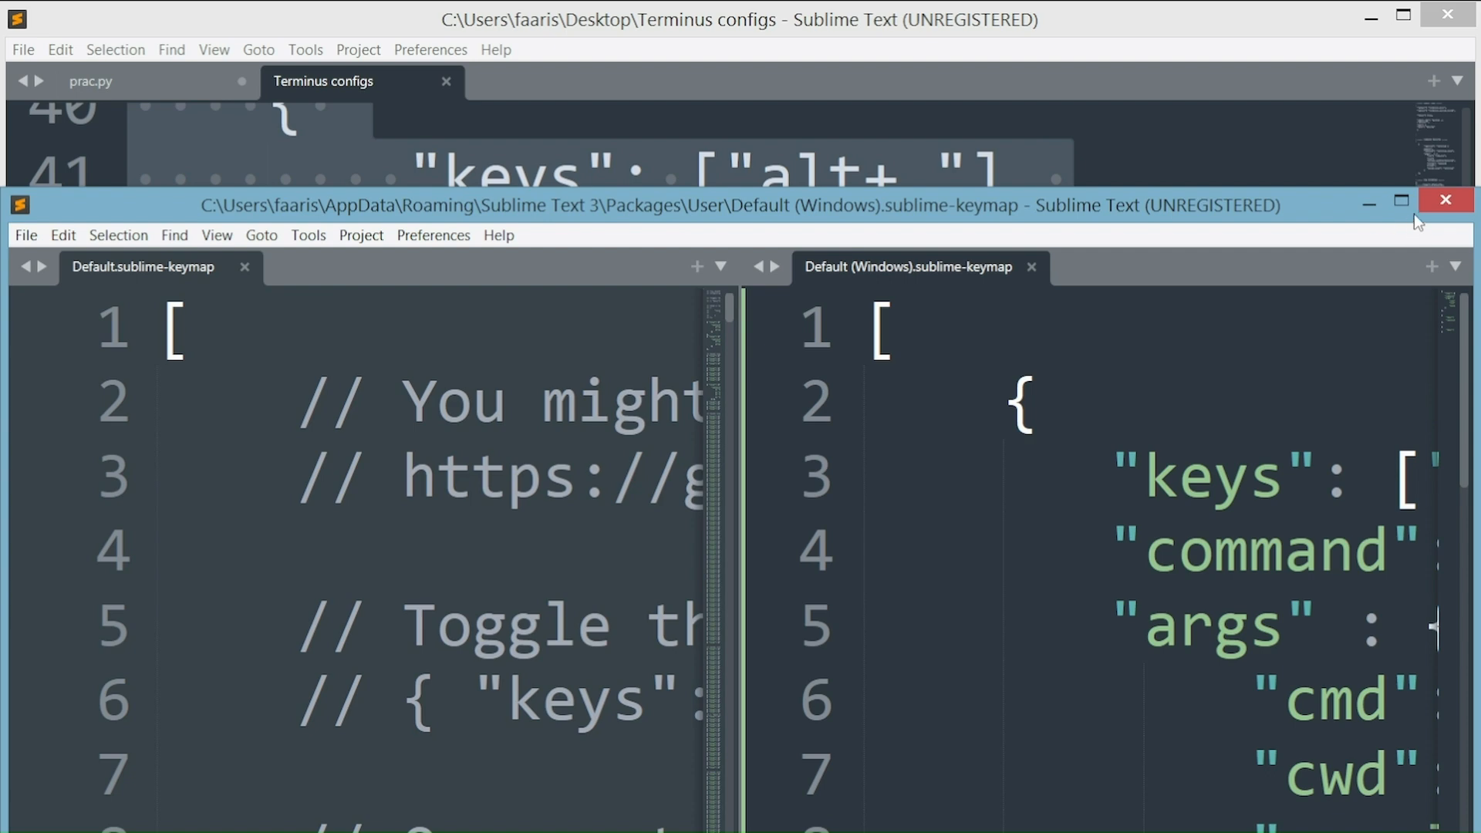
pyautogui.click(1444, 199)
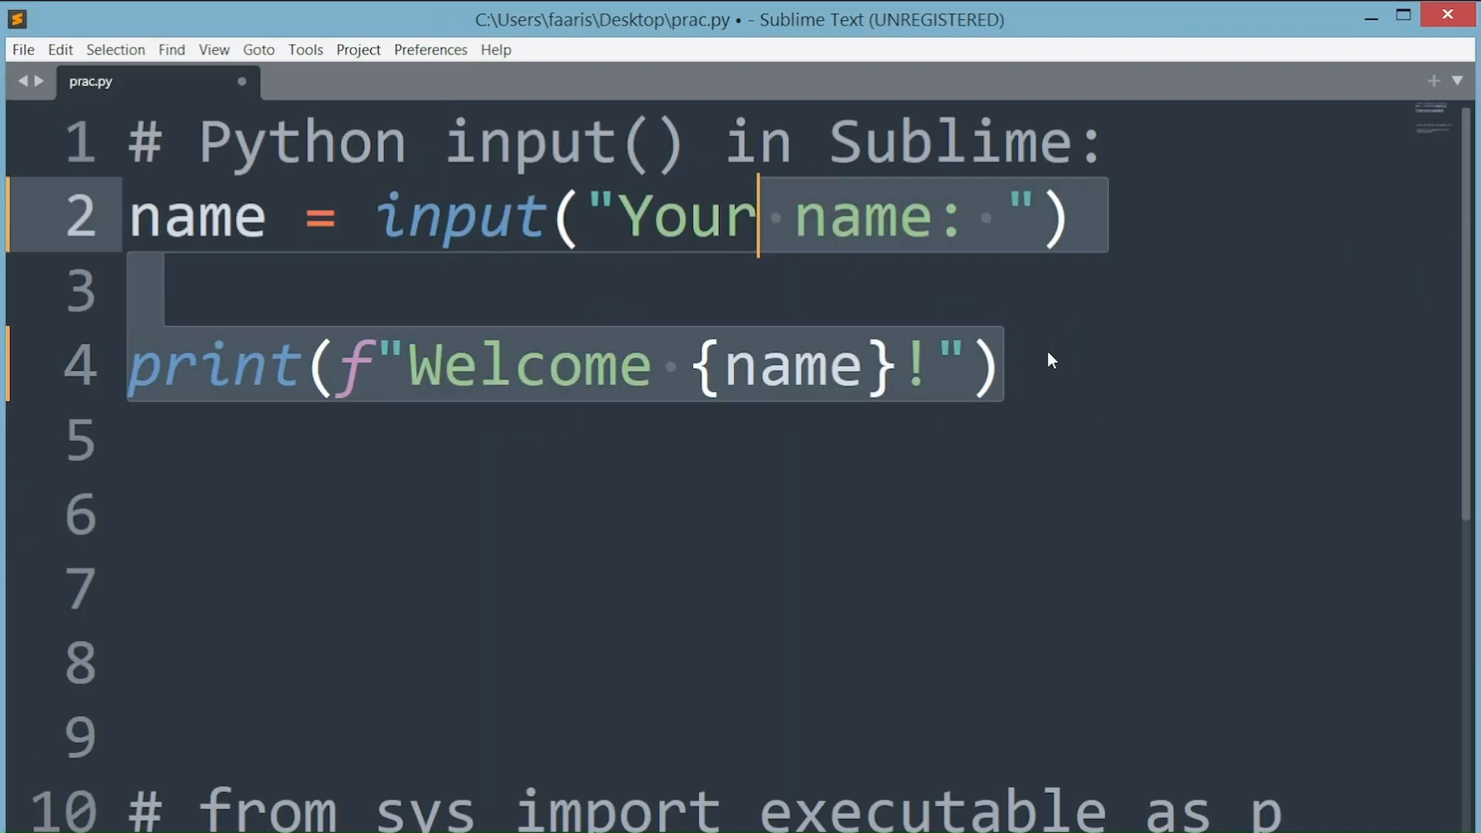
# Select Python - Terminus as the build system under Tools > Build System
pyautogui.click(1372, 19)
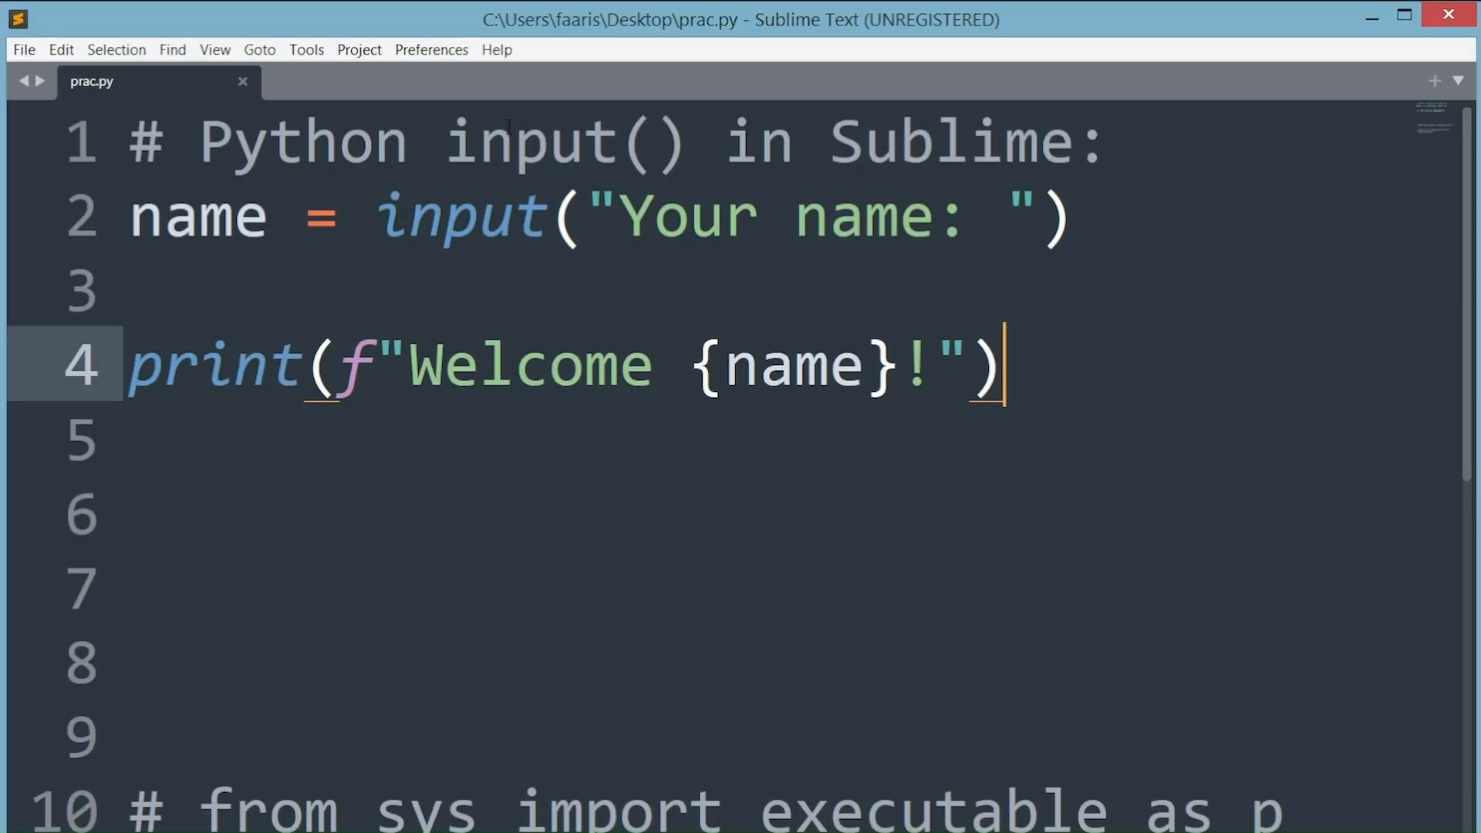
pyautogui.click(307, 49)
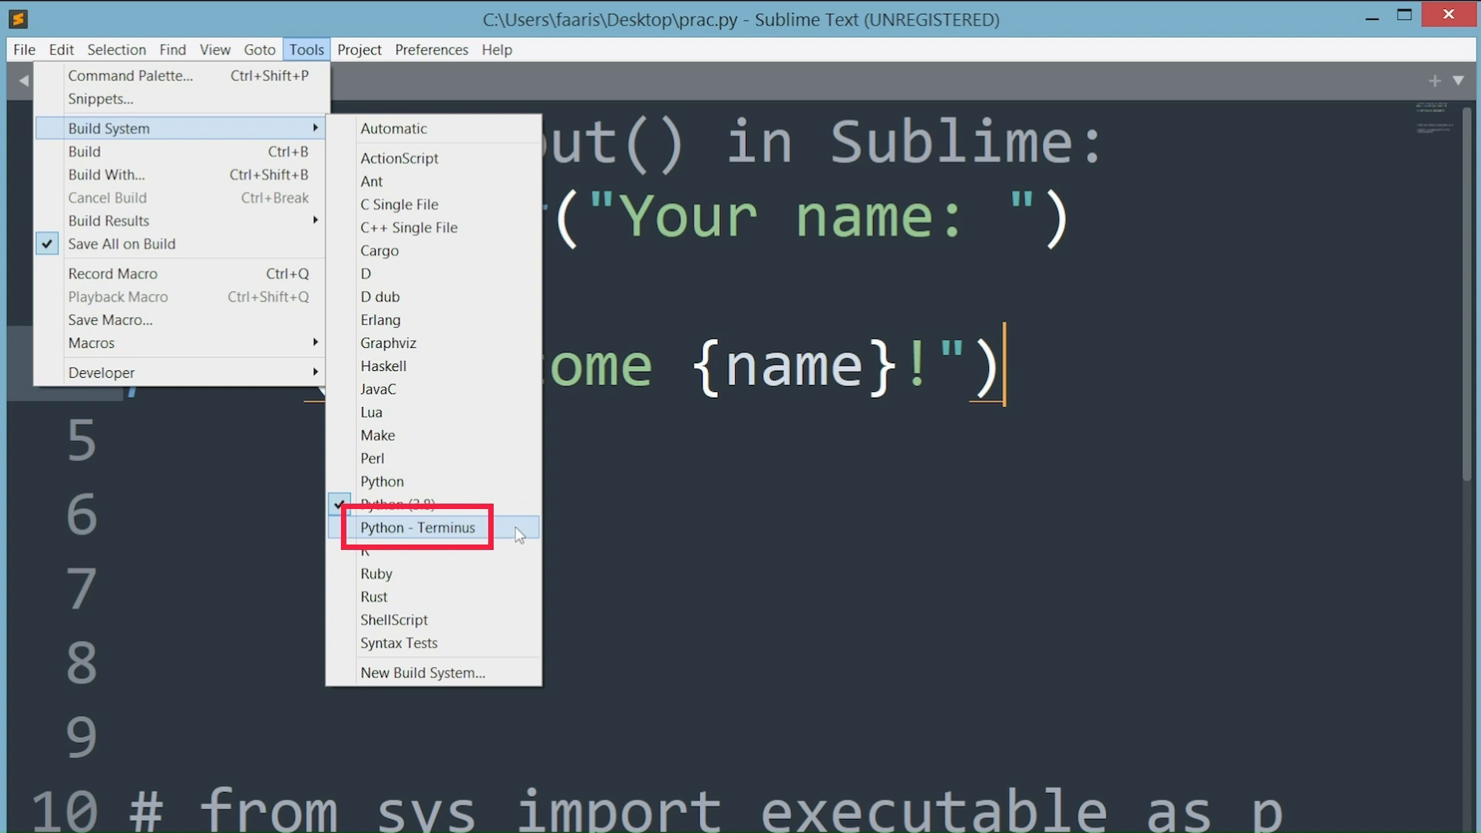
pyautogui.moveTo(506, 540)
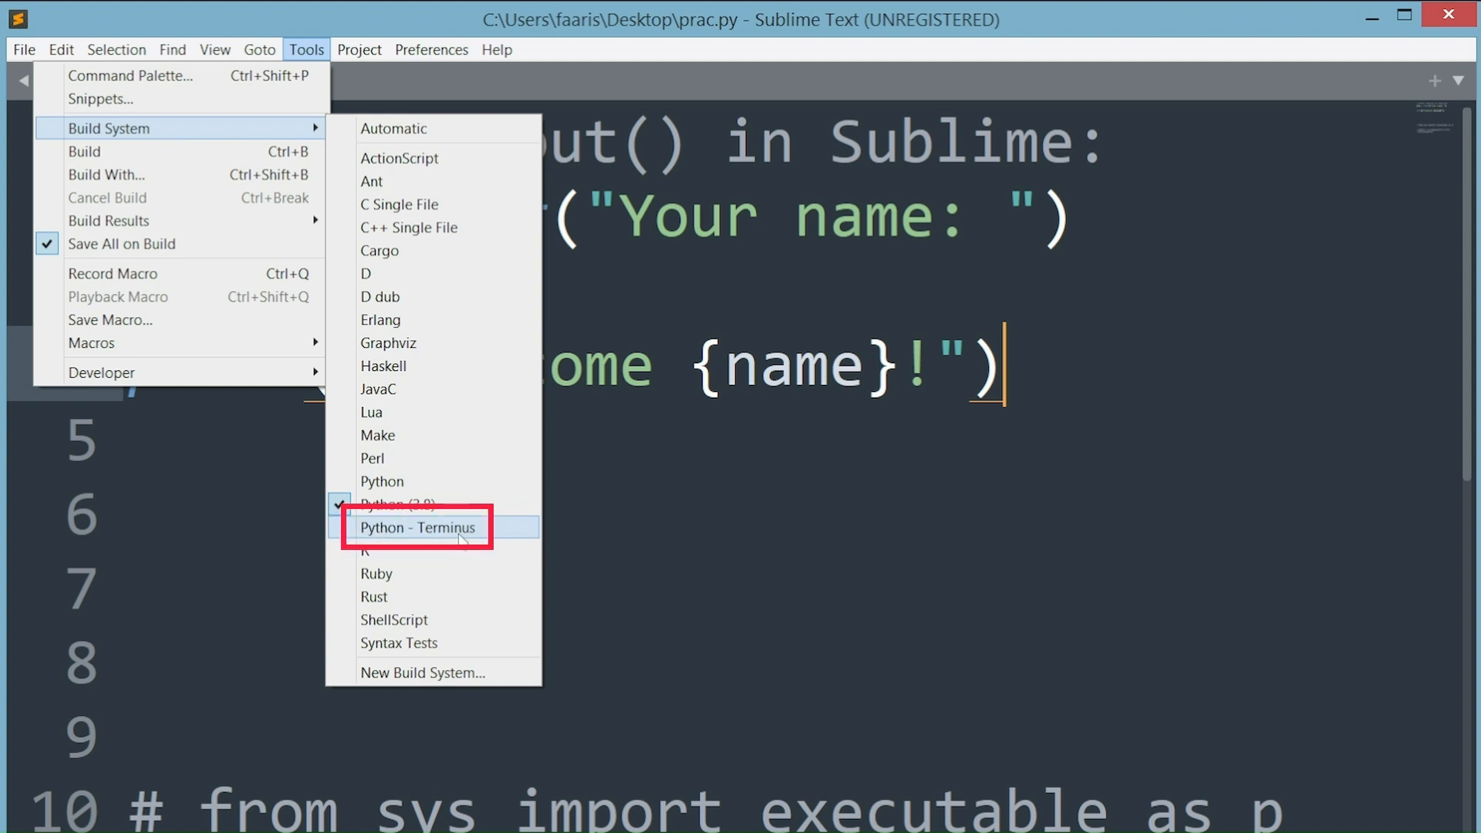
pyautogui.click(418, 527)
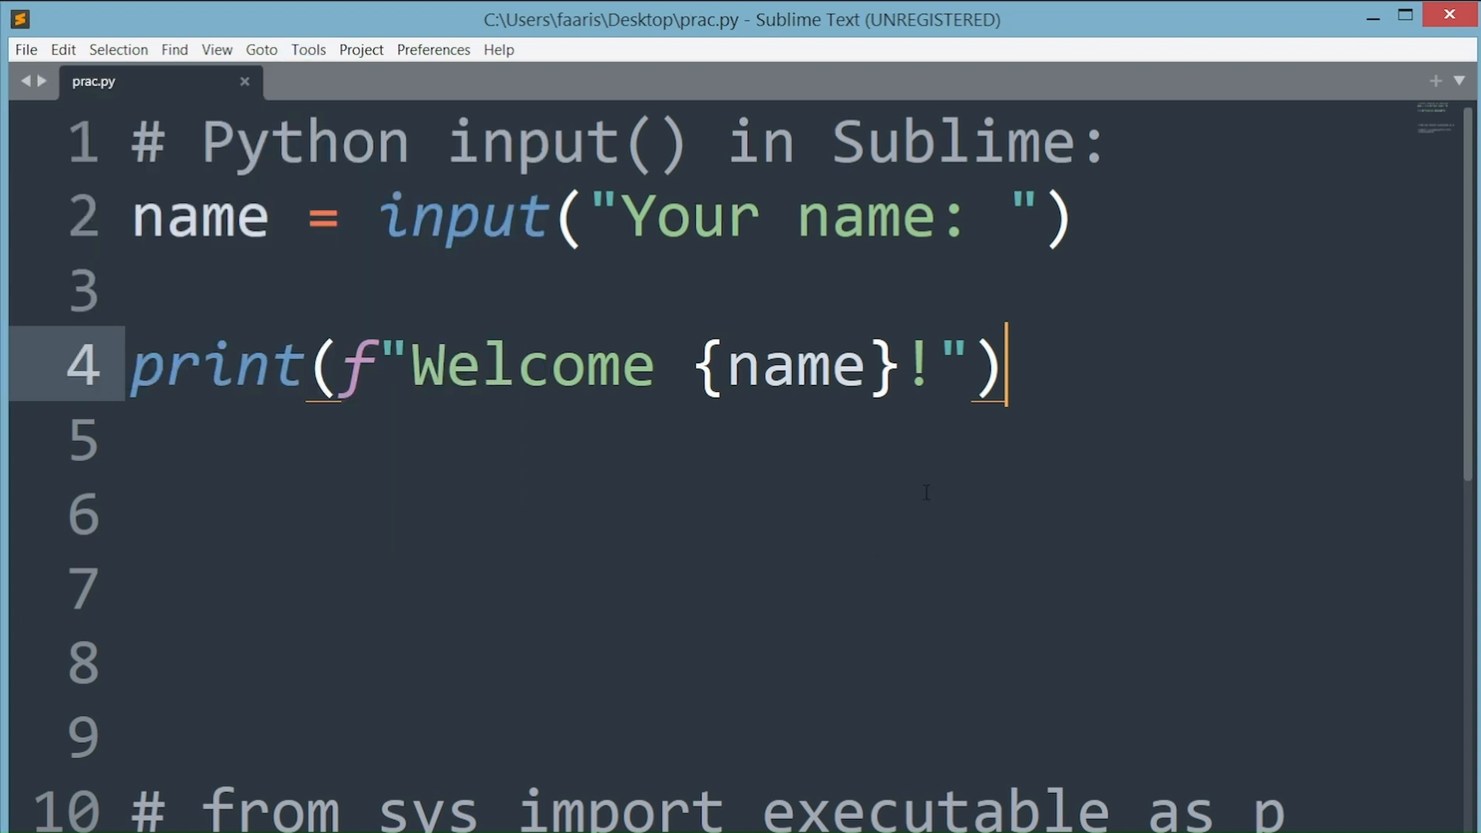
# Build prac.py with Terminus, enter the name Faaris, and get 'Welcome Faaris!'
pyautogui.press('ctrl+b')
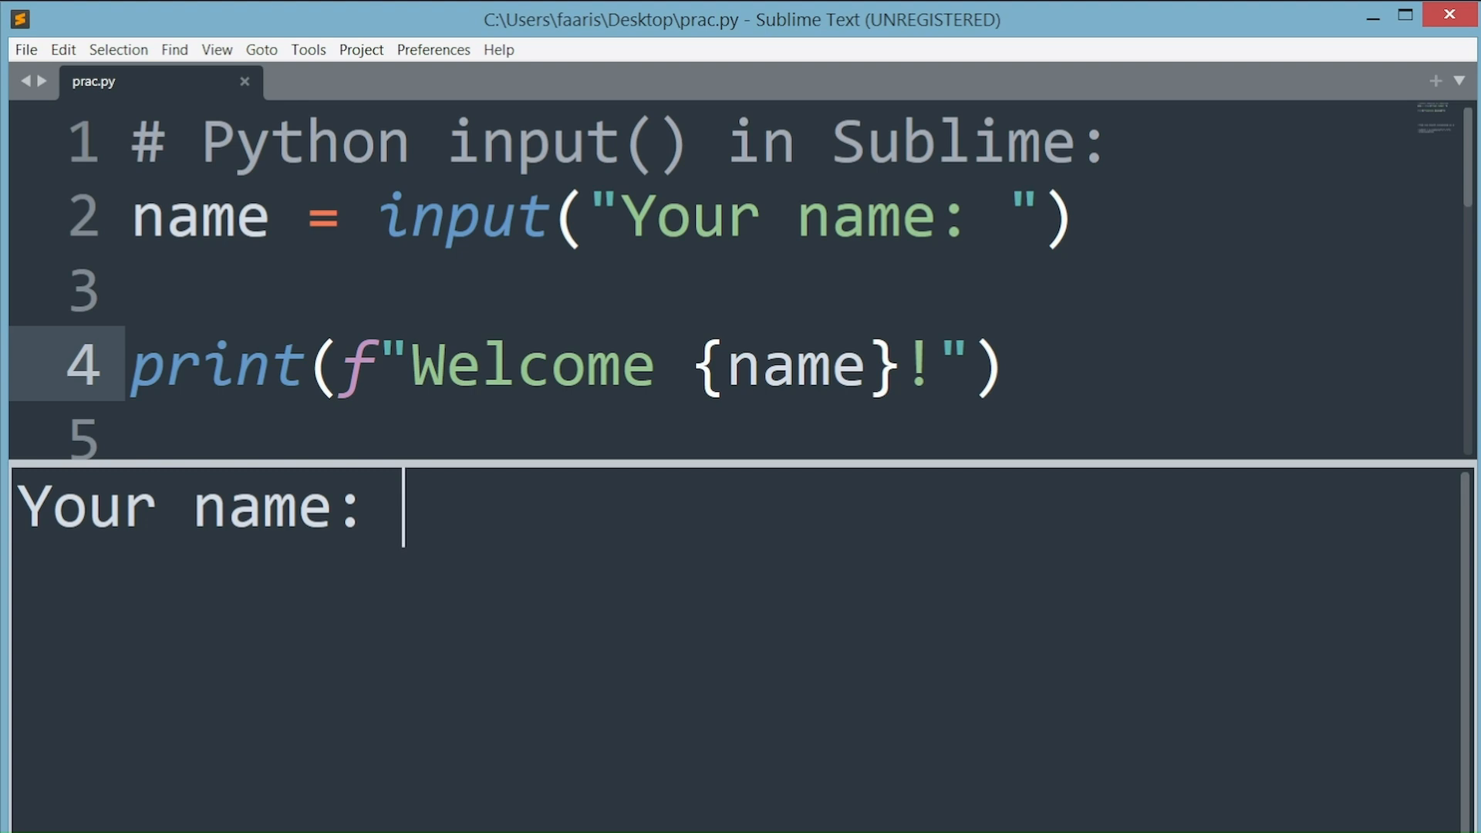
pyautogui.write('Faaris')
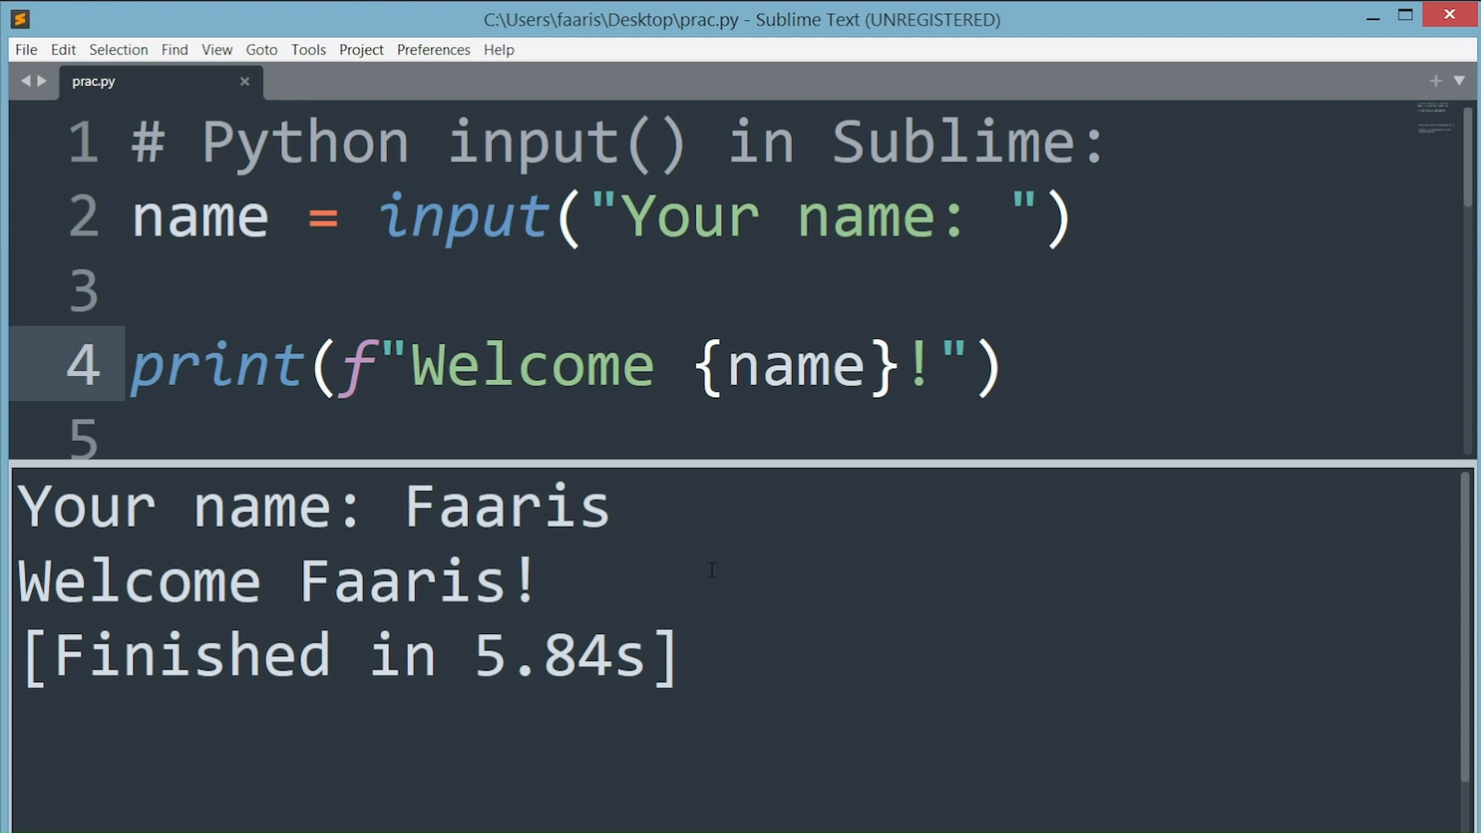
pyautogui.moveTo(593, 574)
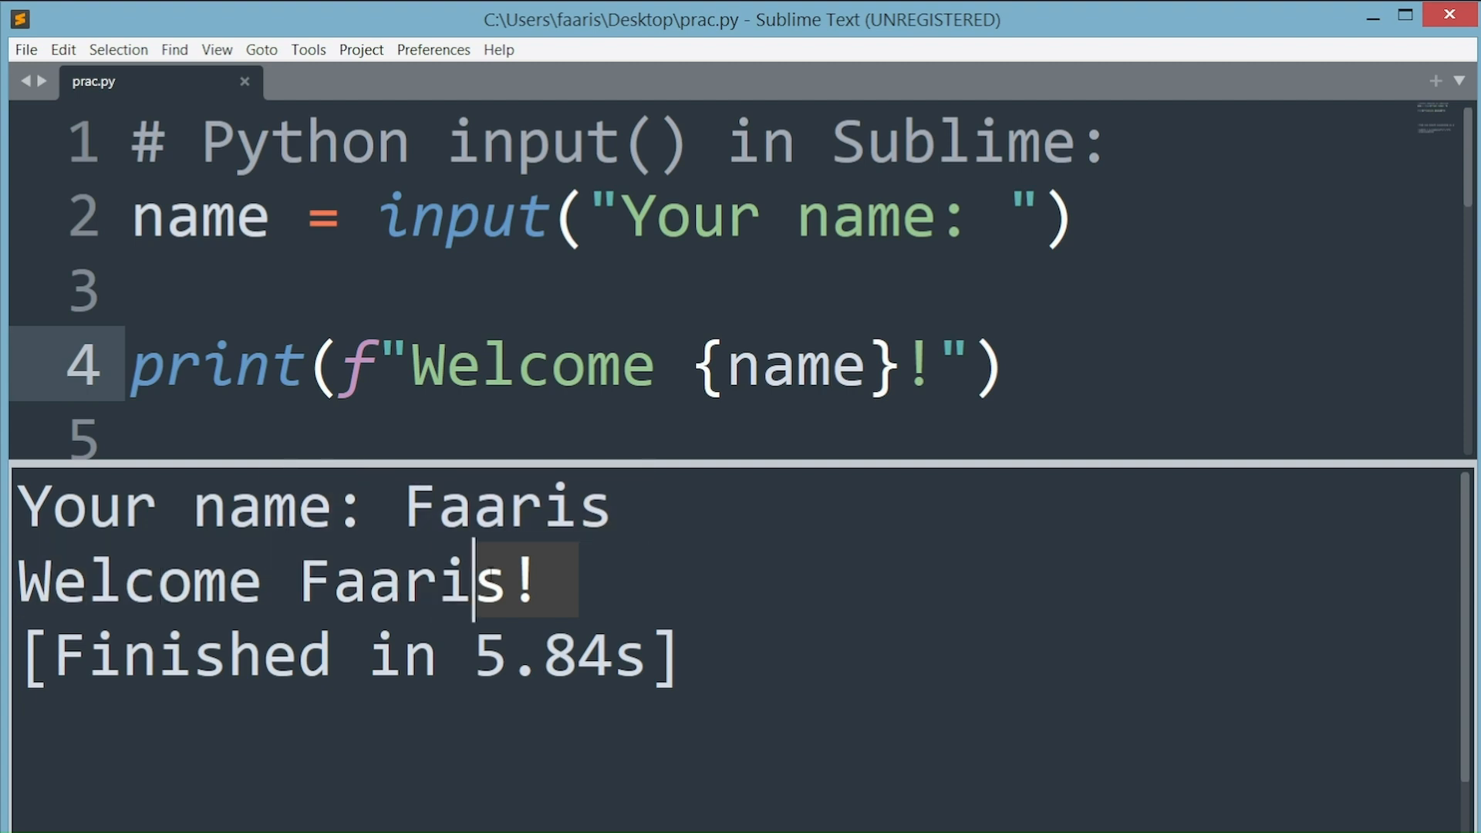
pyautogui.click(1000, 365)
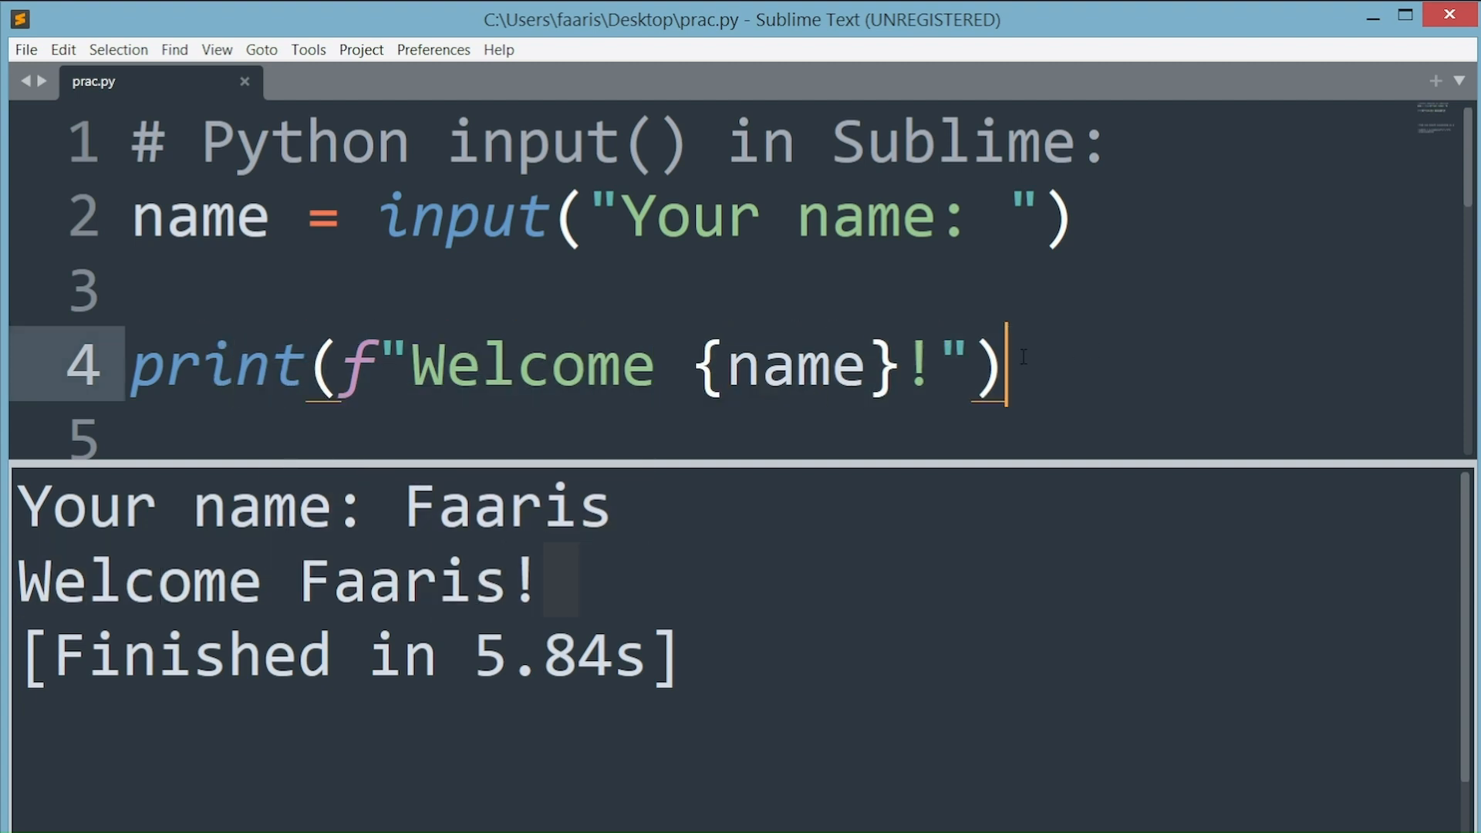
pyautogui.moveTo(1033, 374)
pyautogui.write('# Phew!')
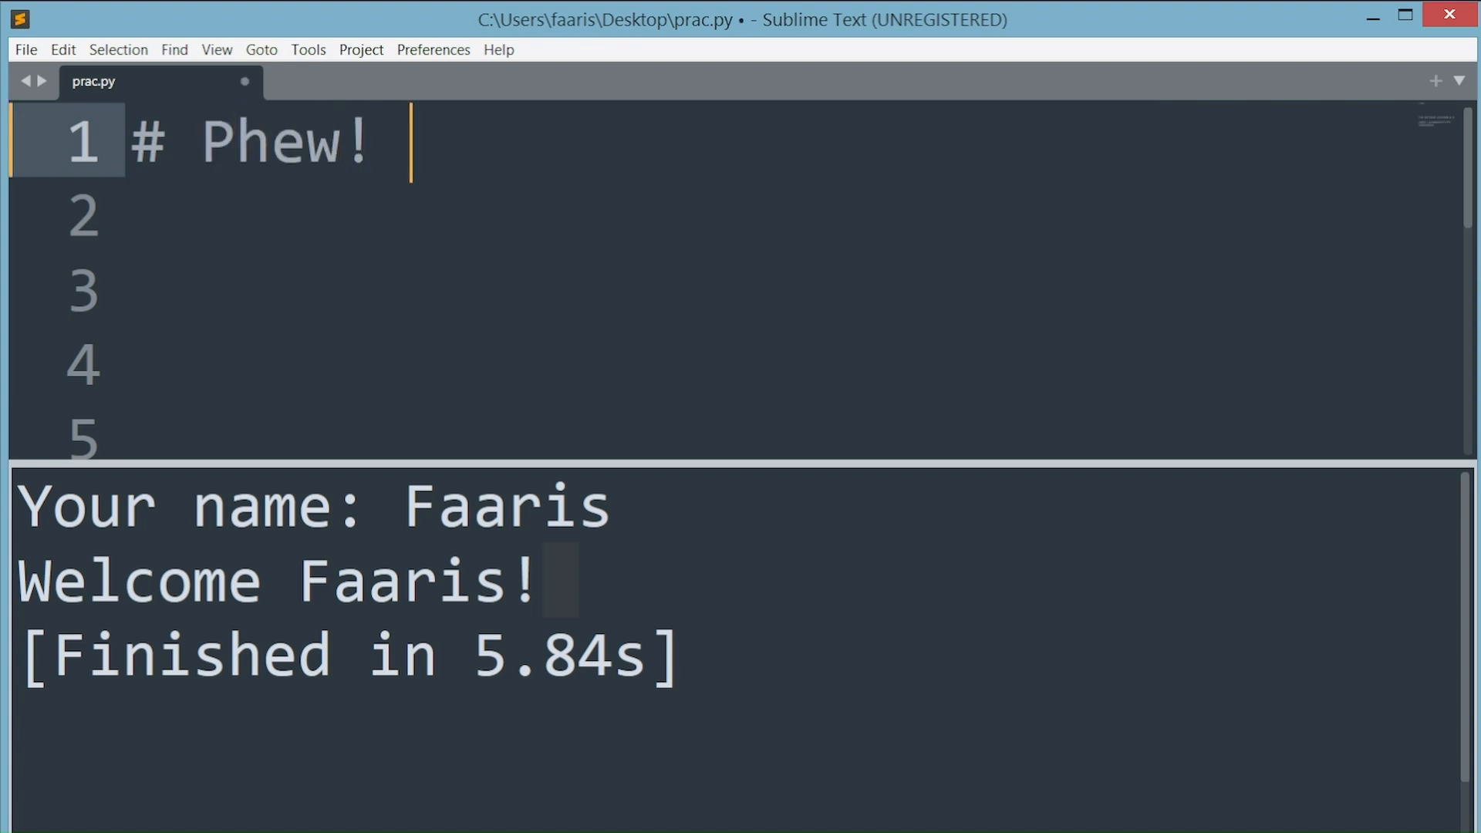
# Replace all of prac.py with the comment '# Phew! Salams!'
pyautogui.write('Salams!')
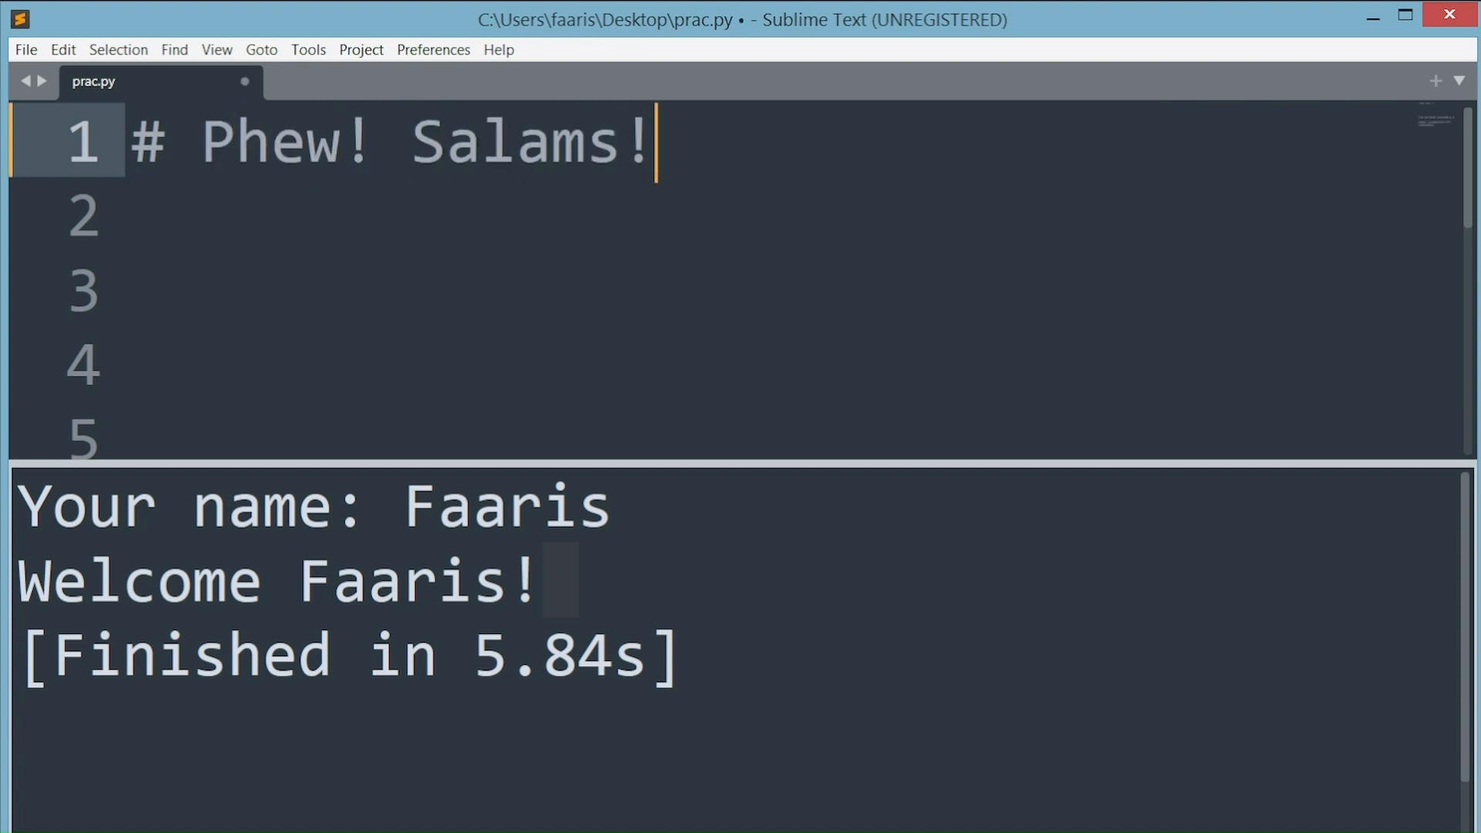